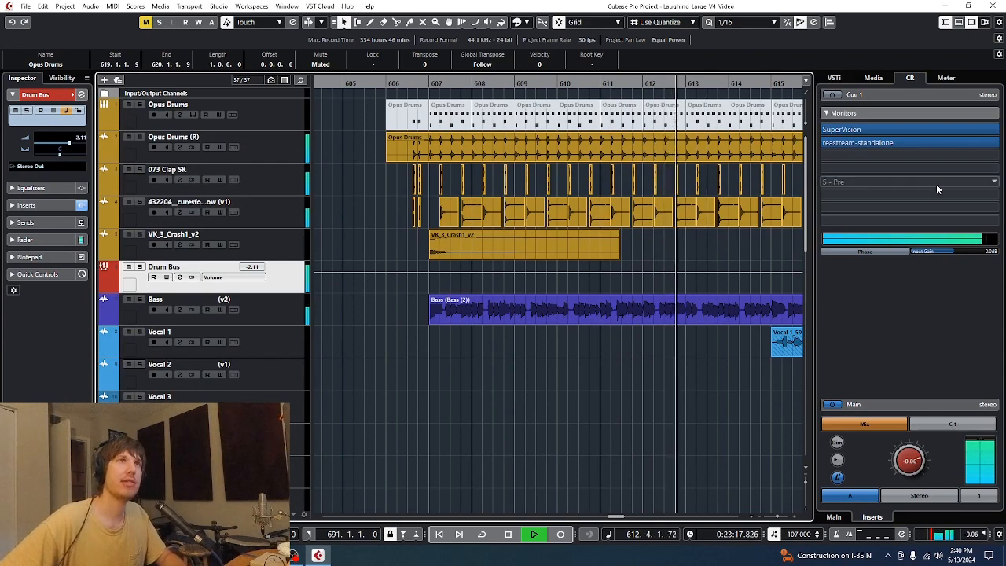
- Bring up Devil-Loc Deluxe, one of the Opus Drums (R) channel's inserts alongside an EQ
{"action": "scroll", "scroll_direction": "down", "scroll_amount": 3}
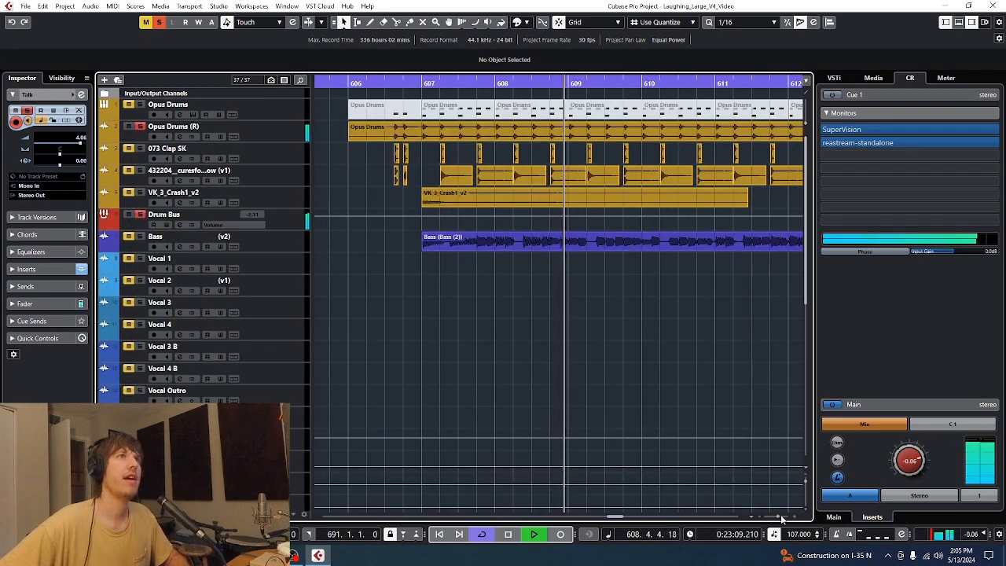
{"action": "scroll", "scroll_direction": "right", "scroll_amount": 3}
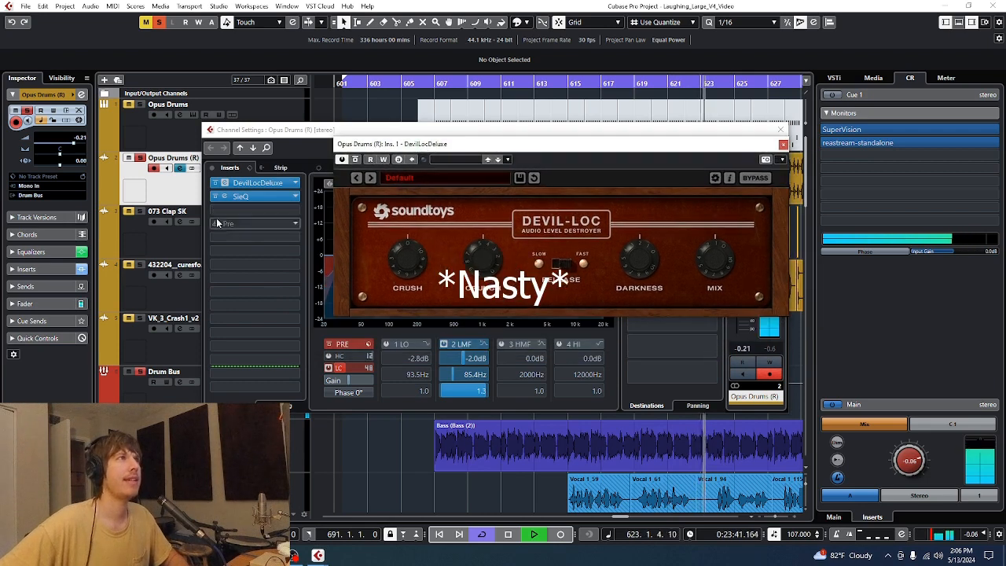
- Open the SieQ insert editor on Opus Drums (R) beside Devil-Loc to review its settings
{"action": "left_click", "coordinate": [239, 196]}
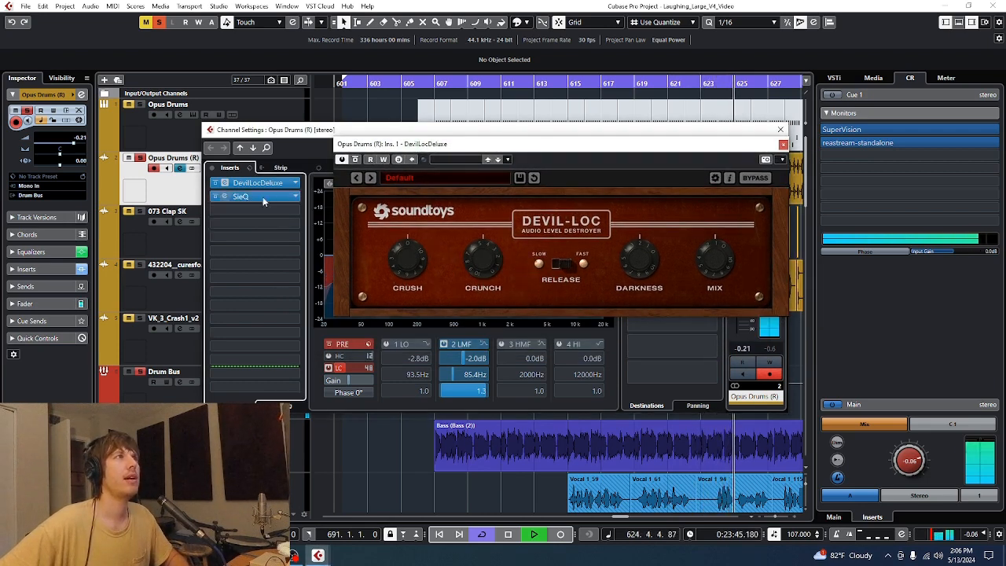
{"action": "left_click", "coordinate": [242, 196]}
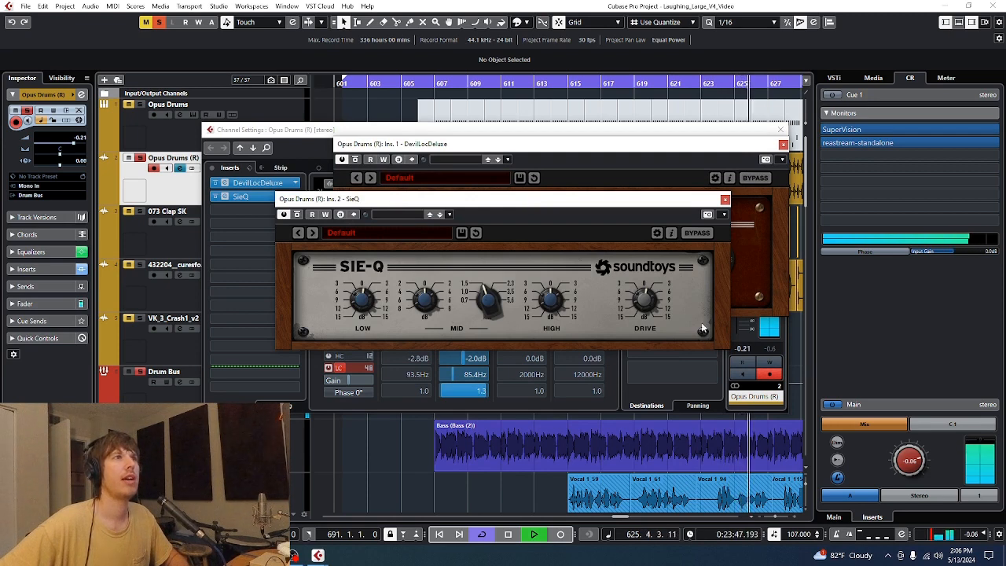
{"action": "mouse_move", "coordinate": [424, 206]}
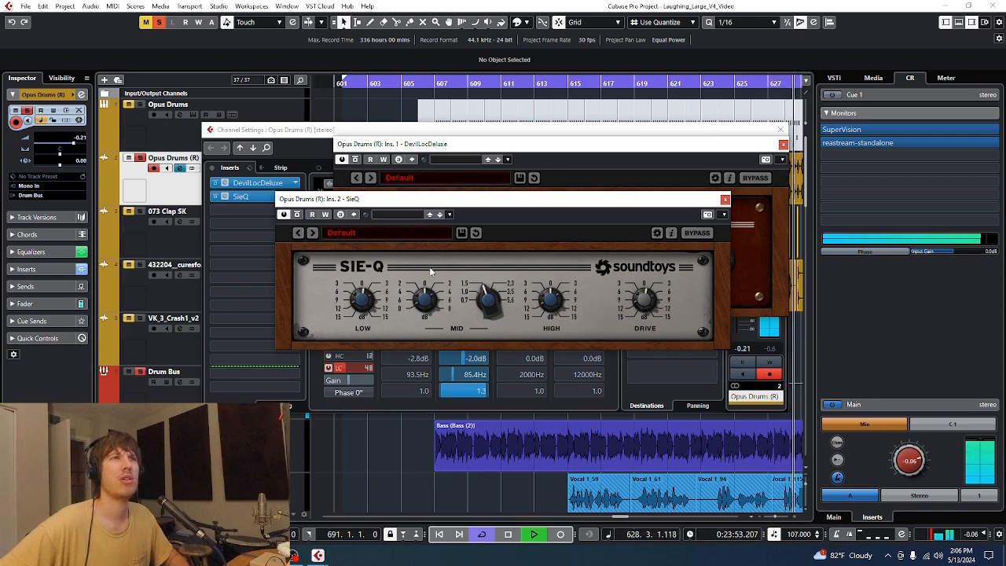
{"action": "mouse_move", "coordinate": [665, 313]}
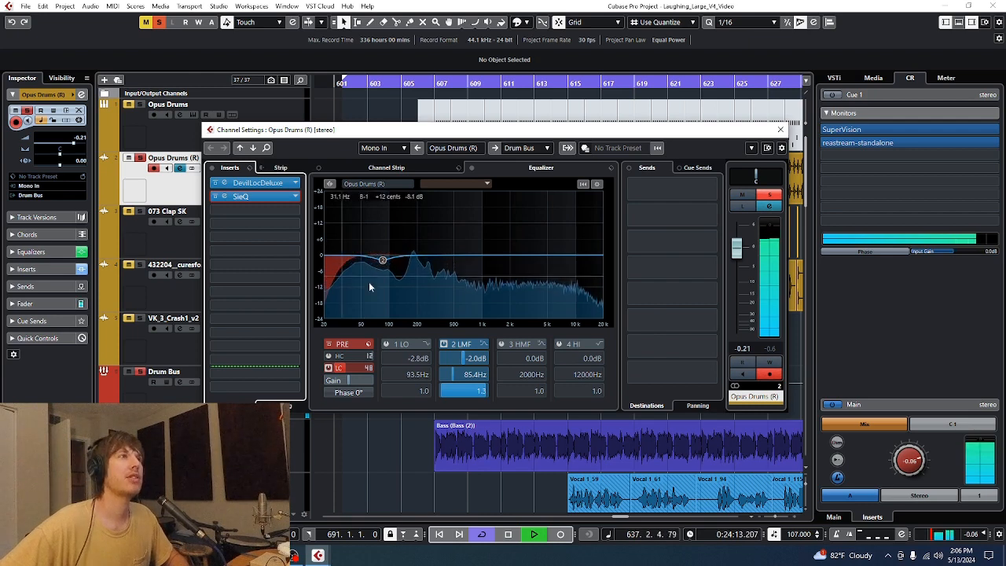
- Compare the Opus Drums (R) EQ against the Bass channel, then close its channel settings
{"action": "left_click", "coordinate": [485, 183]}
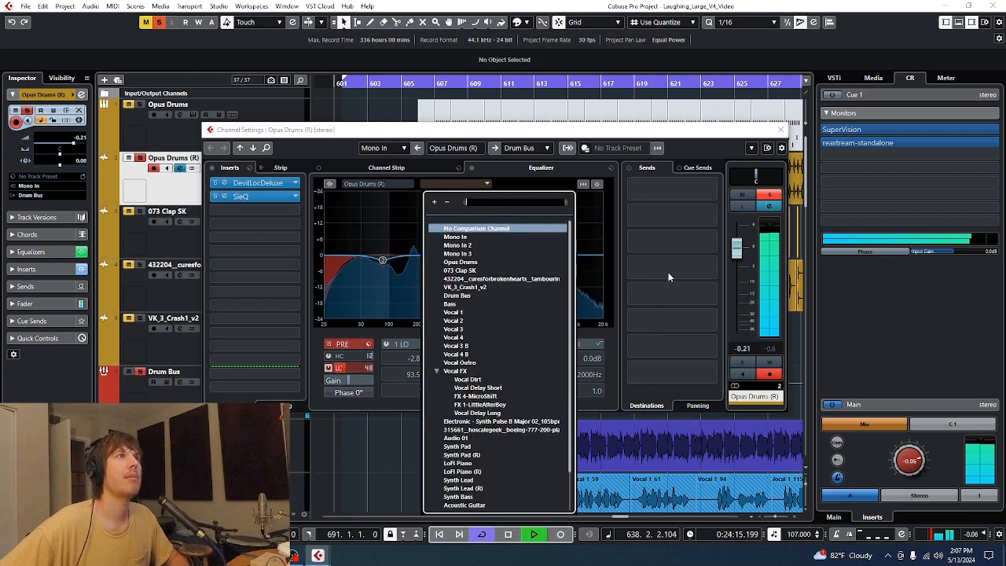
{"action": "scroll", "scroll_direction": "down", "scroll_amount": 3}
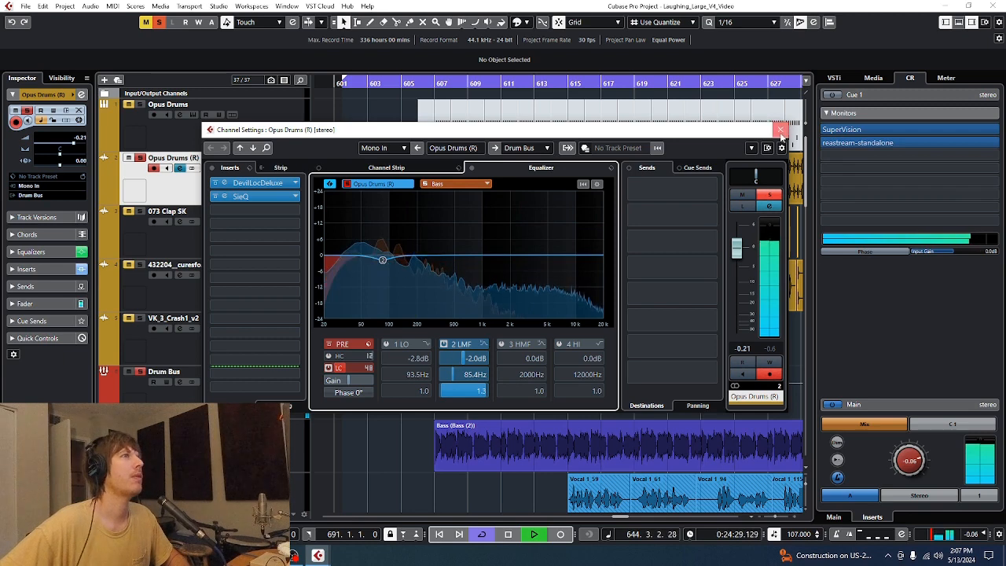
{"action": "left_click", "coordinate": [781, 129]}
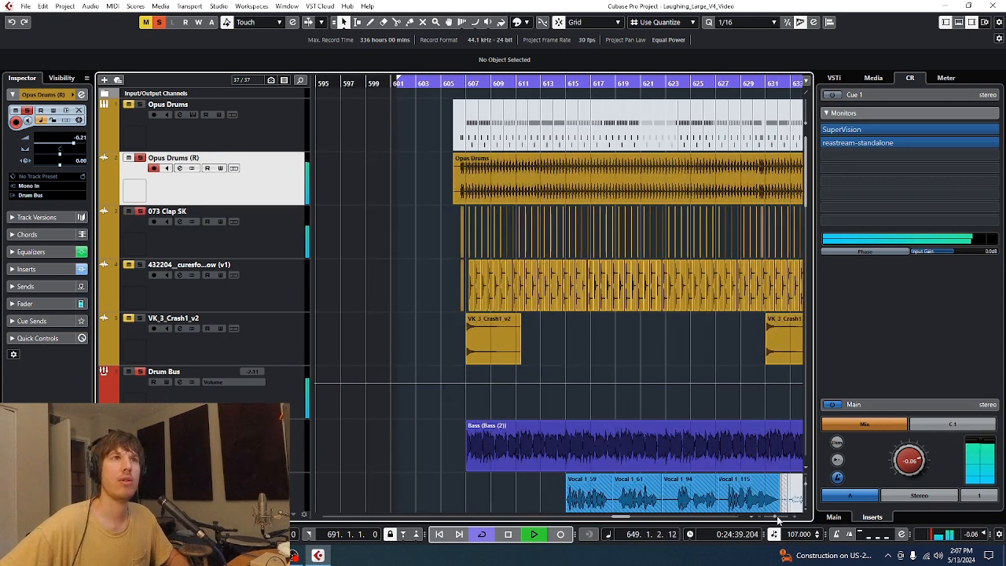
- Open 073 Clap SK channel settings, view its MicroShift insert, then close MicroShift
{"action": "left_click", "coordinate": [166, 222]}
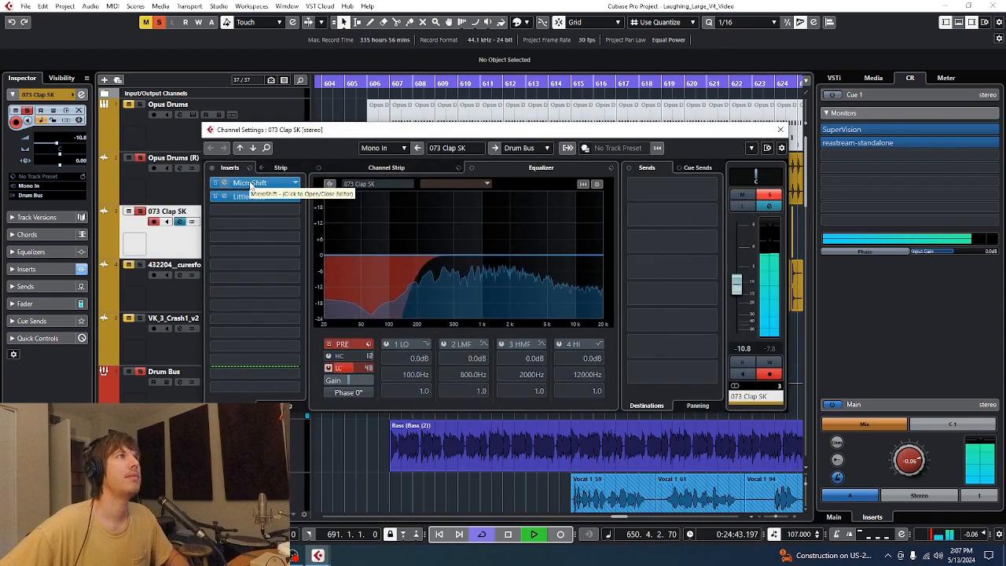
{"action": "left_click", "coordinate": [247, 182]}
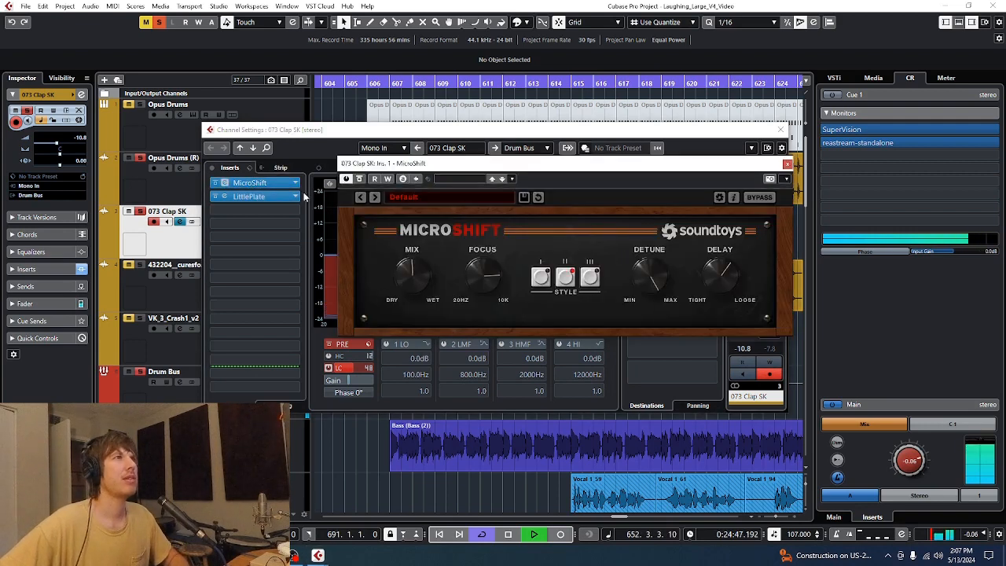
{"action": "mouse_move", "coordinate": [250, 183]}
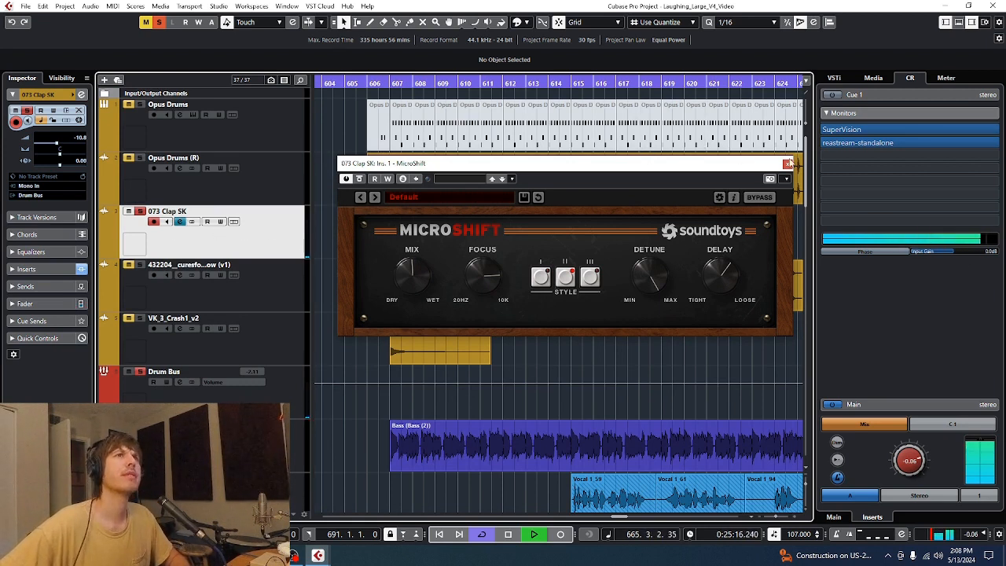
{"action": "left_click", "coordinate": [790, 164]}
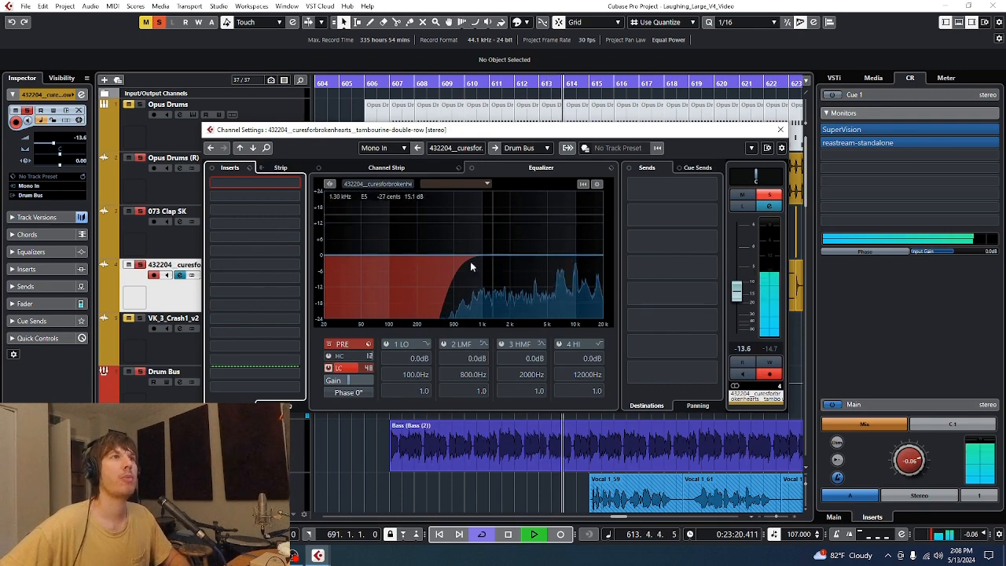
- Step from VK_3_Crash1_v2 to the Bass channel, showing TH-U, SieQ and Compressor inserts
{"action": "left_click", "coordinate": [780, 128]}
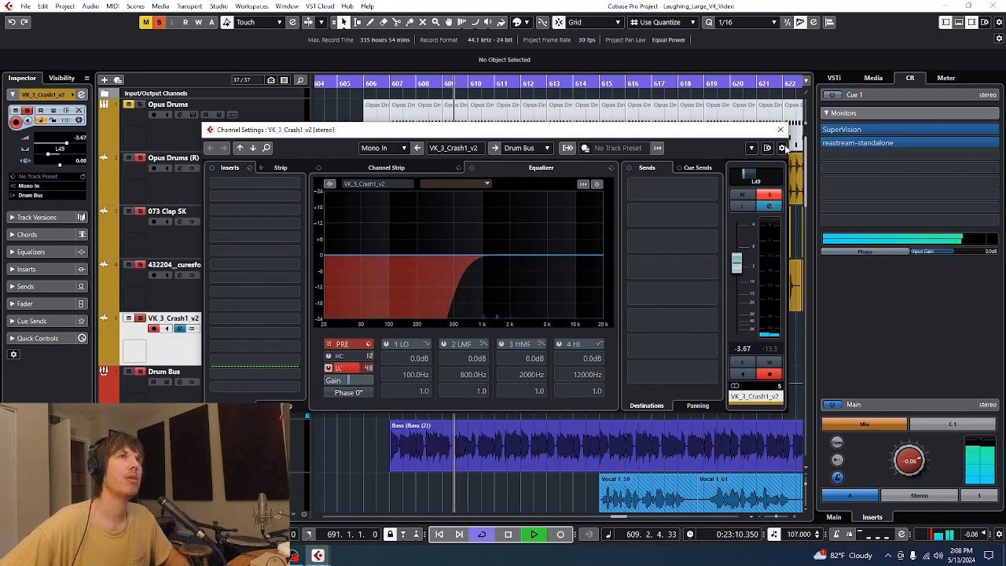
{"action": "left_click", "coordinate": [779, 129]}
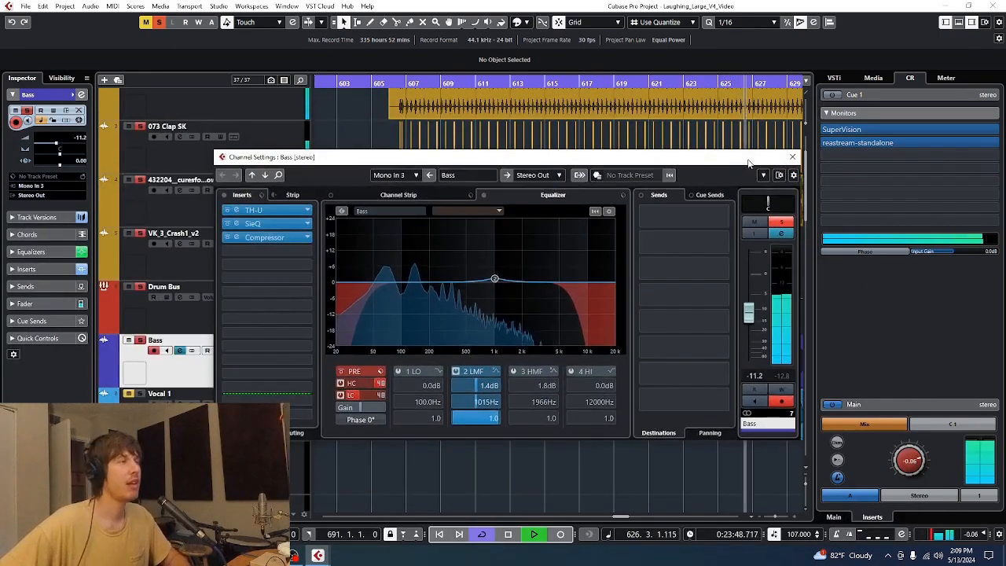
{"action": "left_click_drag", "start_coordinate": [503, 157], "coordinate": [503, 133]}
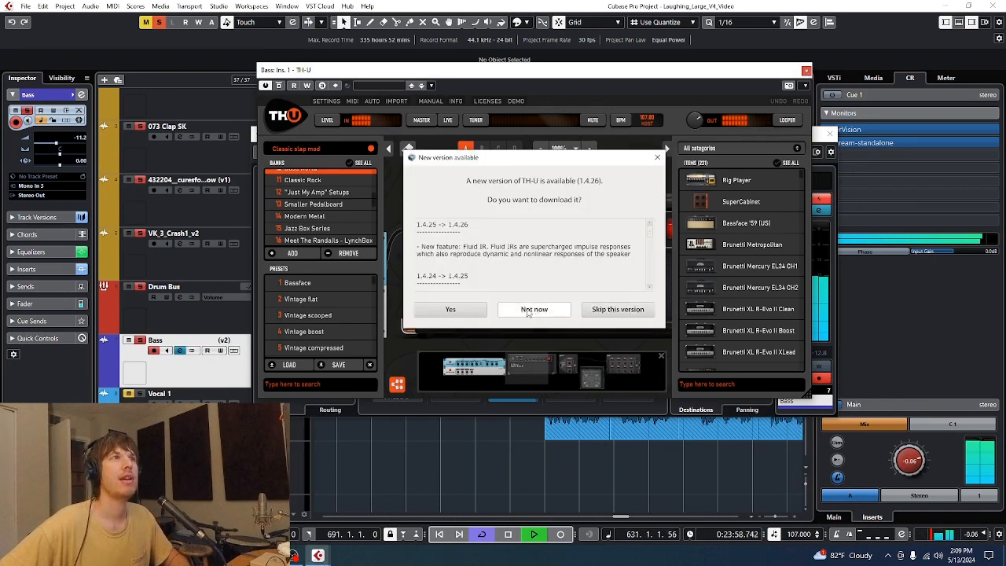
{"action": "left_click", "coordinate": [533, 309]}
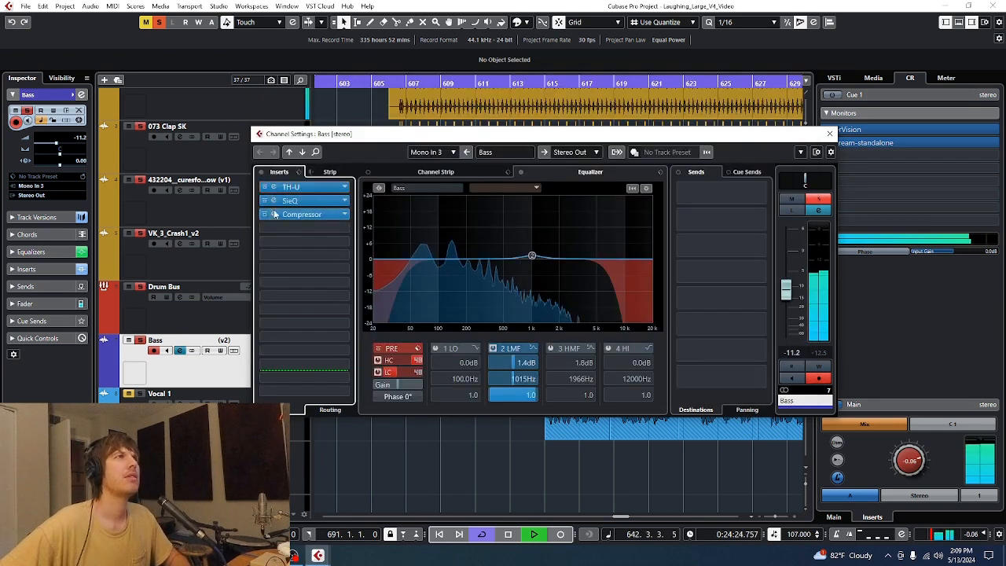
- A/B the Bass SieQ insert via bypass, then nudge the settings window aside
{"action": "left_click", "coordinate": [291, 200]}
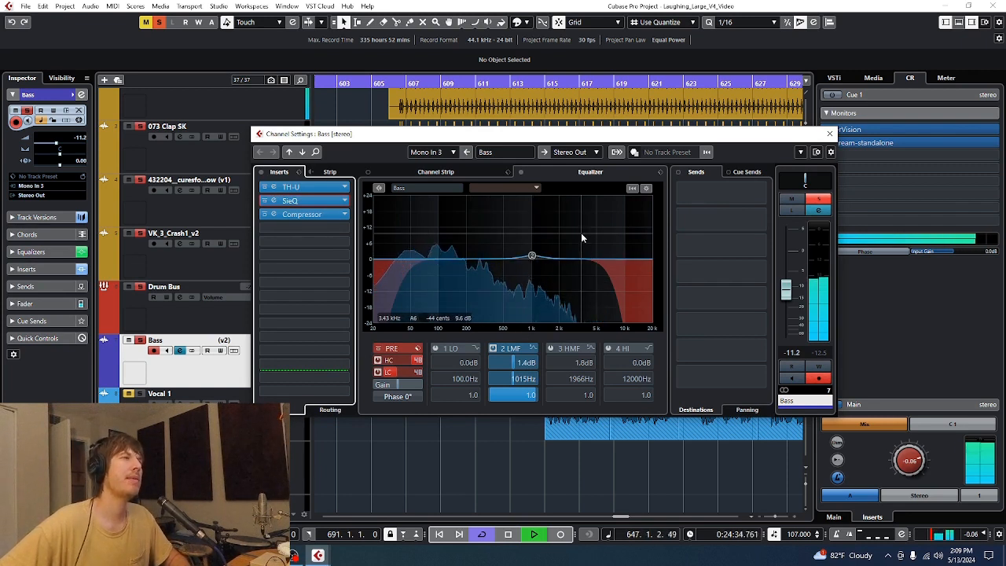
{"action": "left_click_drag", "start_coordinate": [533, 255], "coordinate": [533, 258]}
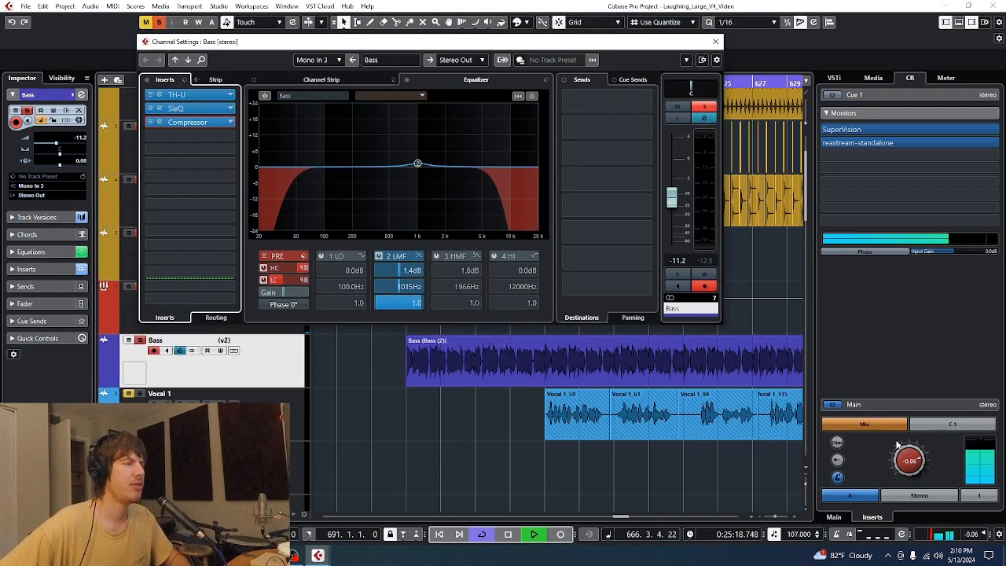
- Open the Bass track's channel settings to review its EQ, then close them
{"action": "left_click", "coordinate": [715, 41]}
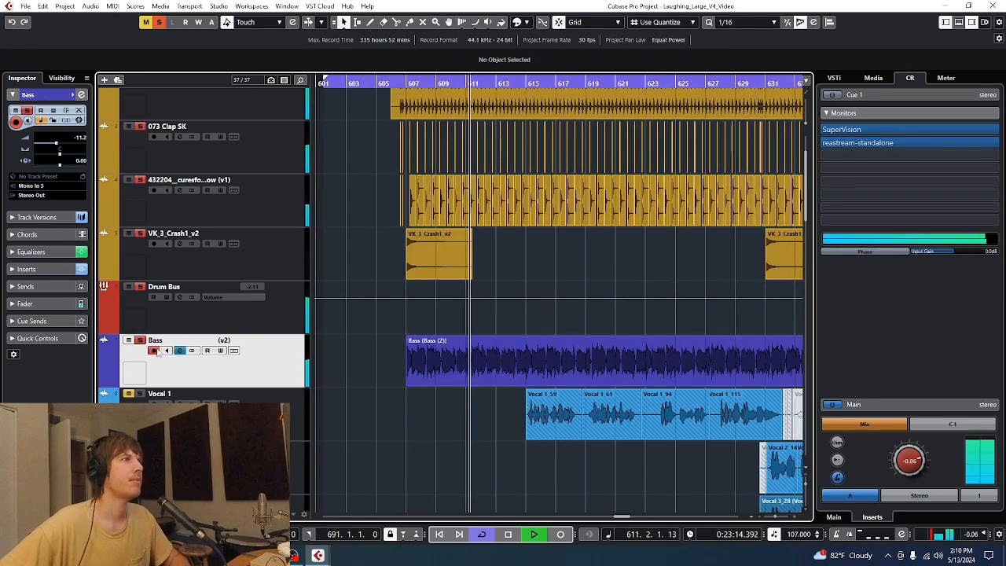
{"action": "left_click", "coordinate": [154, 350]}
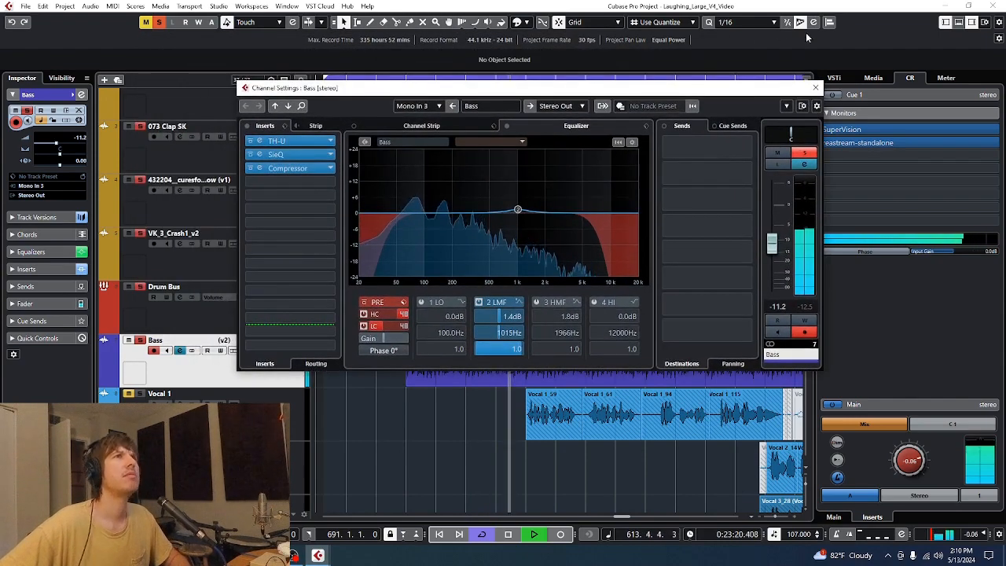
{"action": "left_click", "coordinate": [815, 87]}
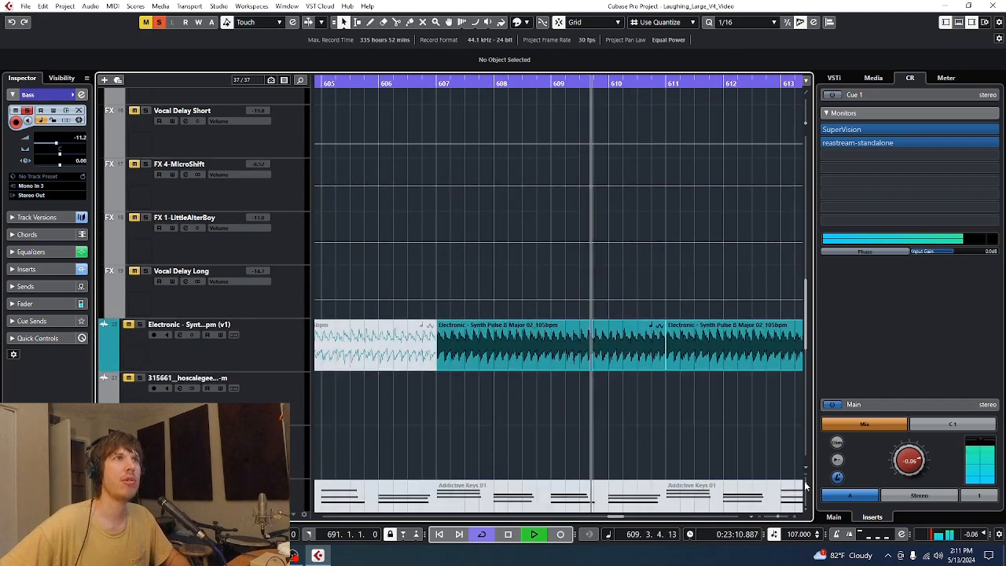
- Scroll the project to bring the Electronic Synth Pulse track into view
{"action": "scroll", "scroll_direction": "down", "scroll_amount": 3}
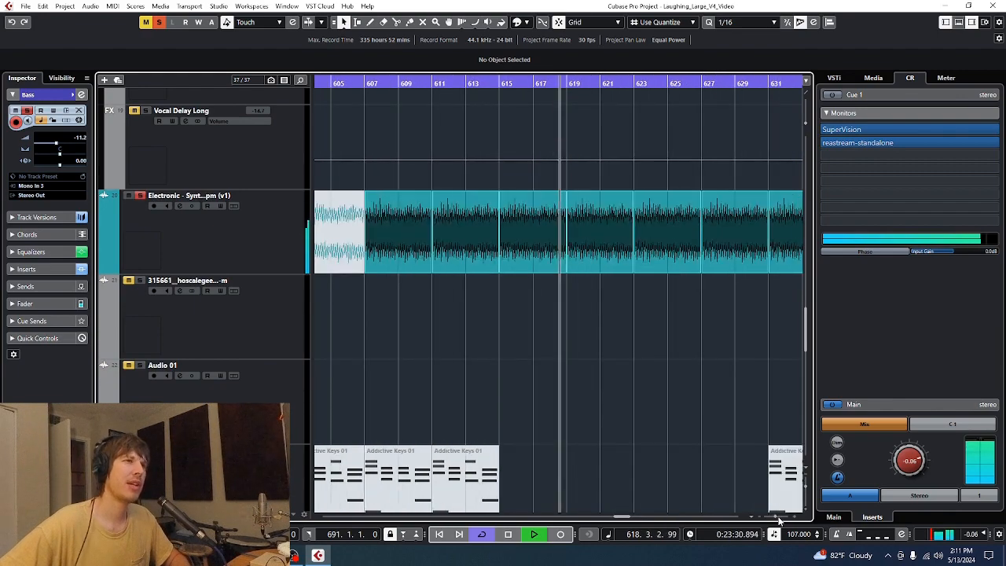
{"action": "scroll", "scroll_direction": "right", "scroll_amount": 3}
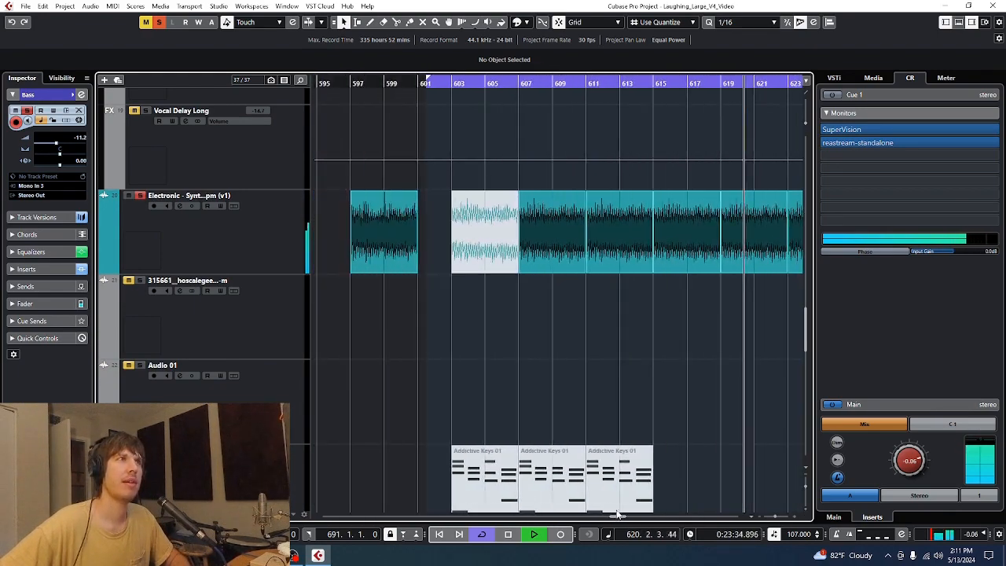
{"action": "scroll", "scroll_direction": "right", "scroll_amount": 3}
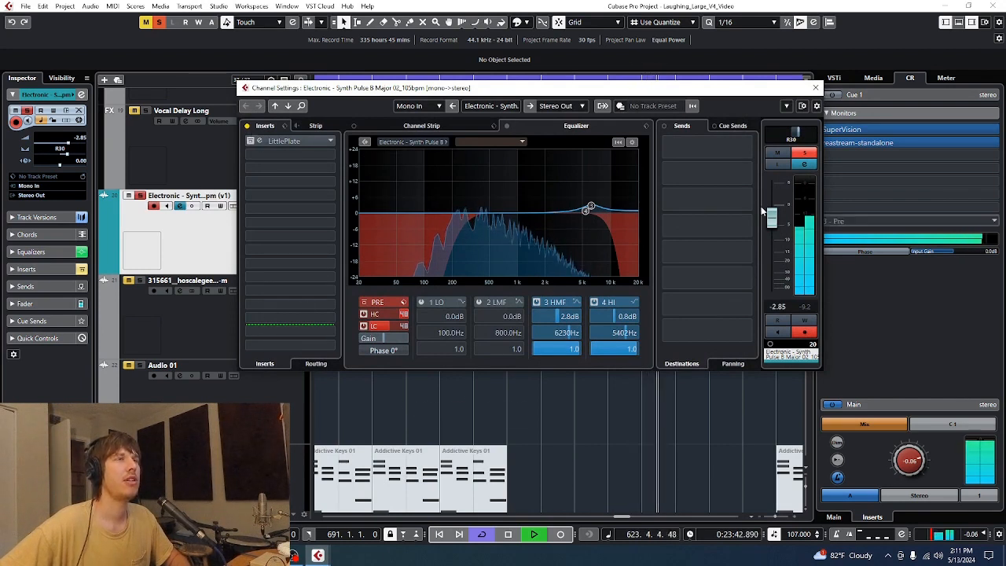
{"action": "mouse_move", "coordinate": [513, 179]}
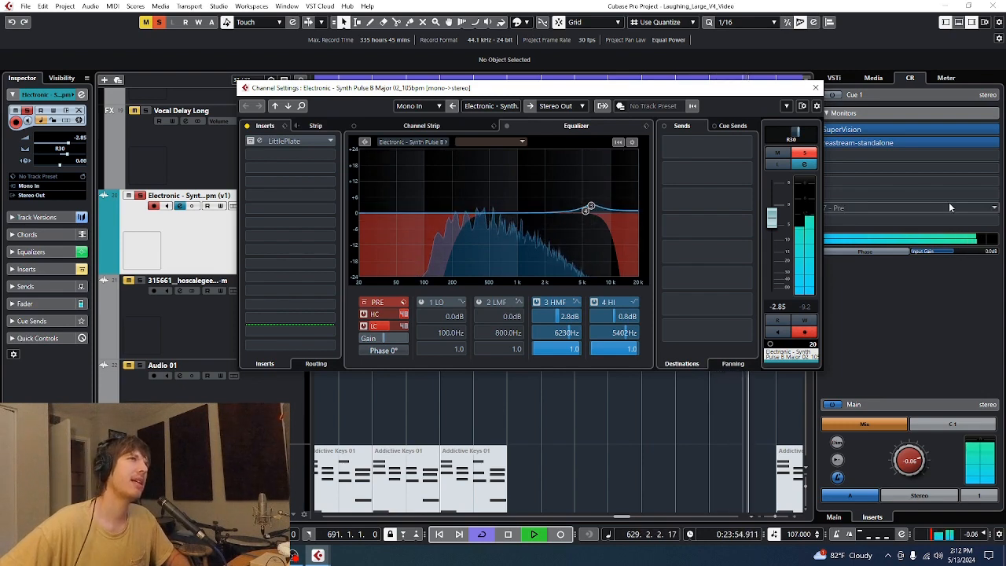
- Close the Electronic Synth Pulse channel settings window
{"action": "left_click", "coordinate": [815, 87]}
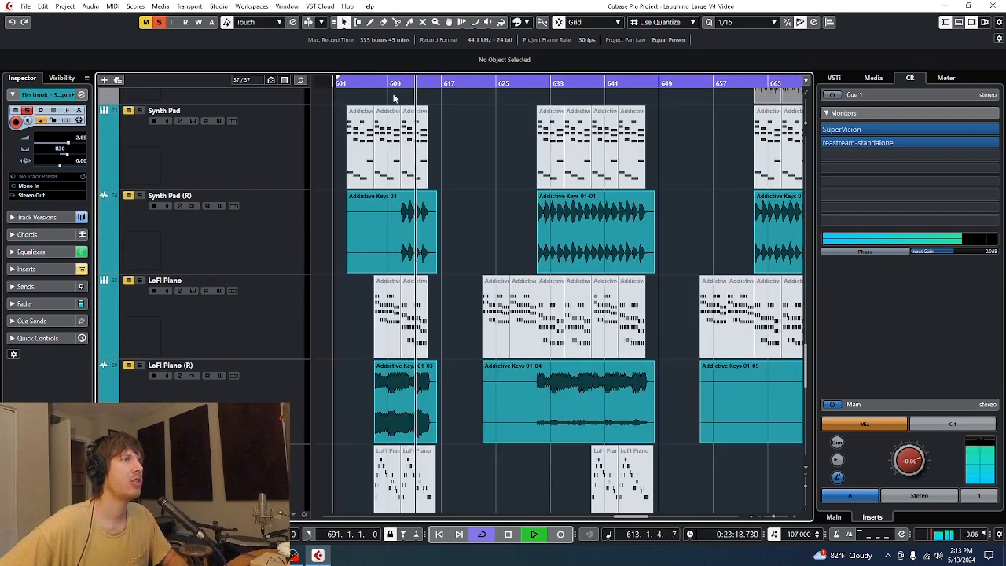
- Zoom the timeline in on the LoFi Piano (R) and Synth Lead parts
{"action": "left_click", "coordinate": [546, 84]}
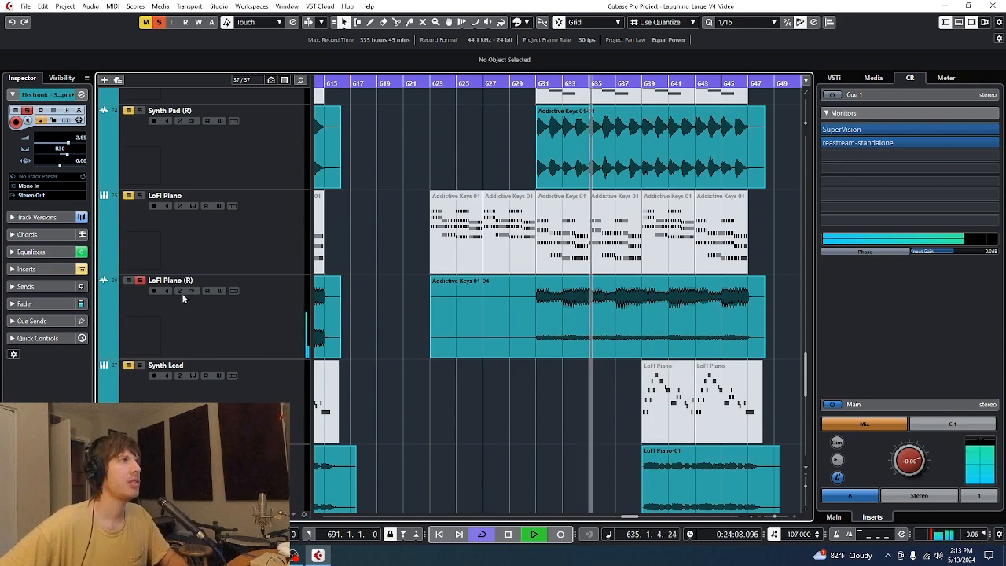
- Review and close the LoFi Piano (R), then the Synth Pad (R), channel settings
{"action": "left_click", "coordinate": [179, 290]}
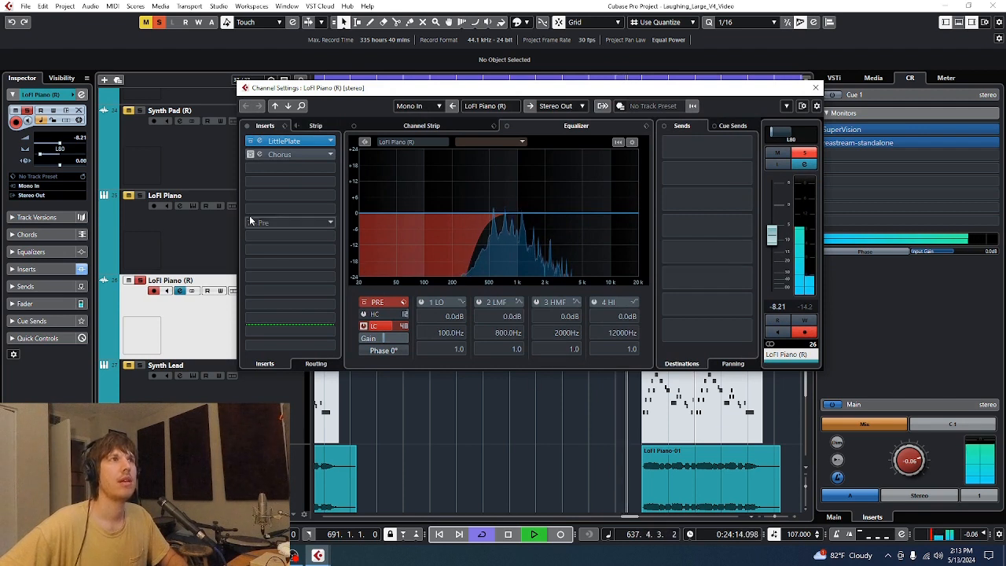
{"action": "mouse_move", "coordinate": [509, 195]}
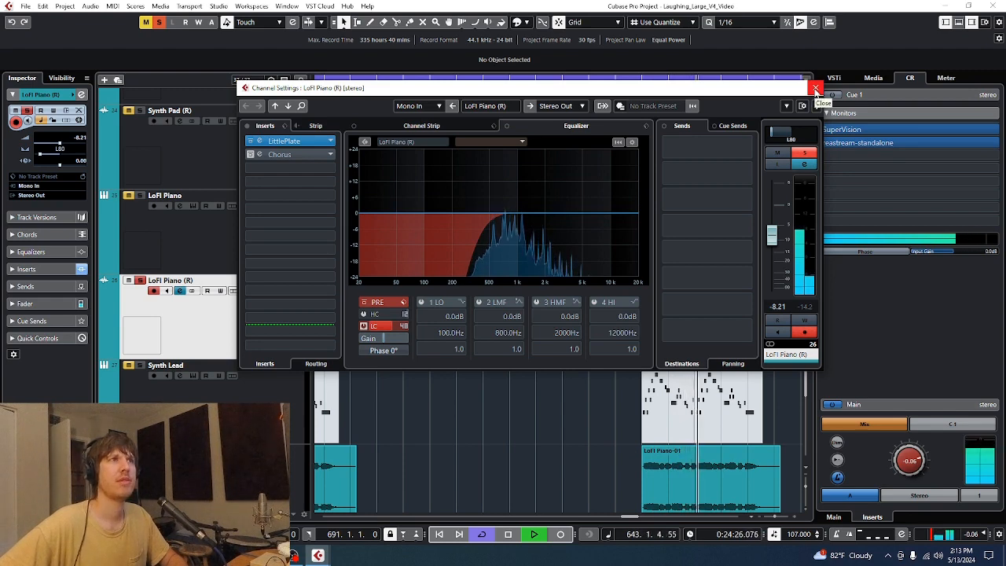
{"action": "left_click", "coordinate": [816, 88]}
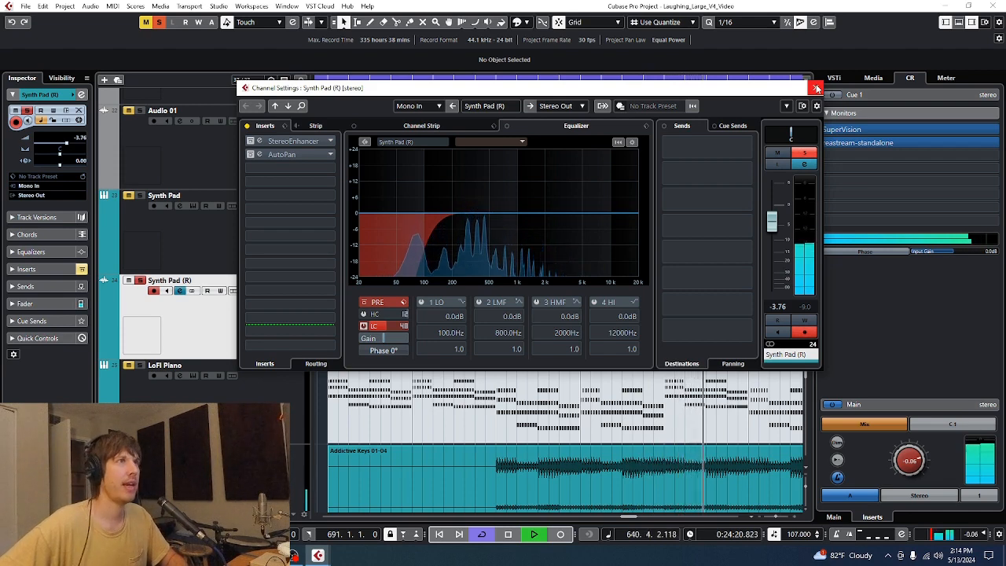
{"action": "left_click", "coordinate": [816, 88]}
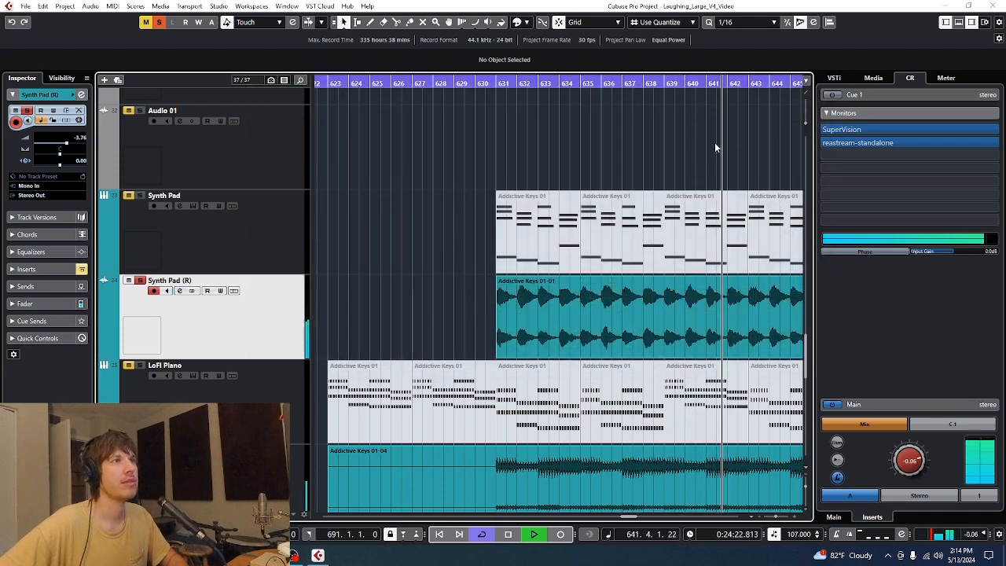
- Scroll down to the Synth Lead (R), Synth Bass and Acoustic Guitar tracks
{"action": "scroll", "scroll_direction": "down", "scroll_amount": 3}
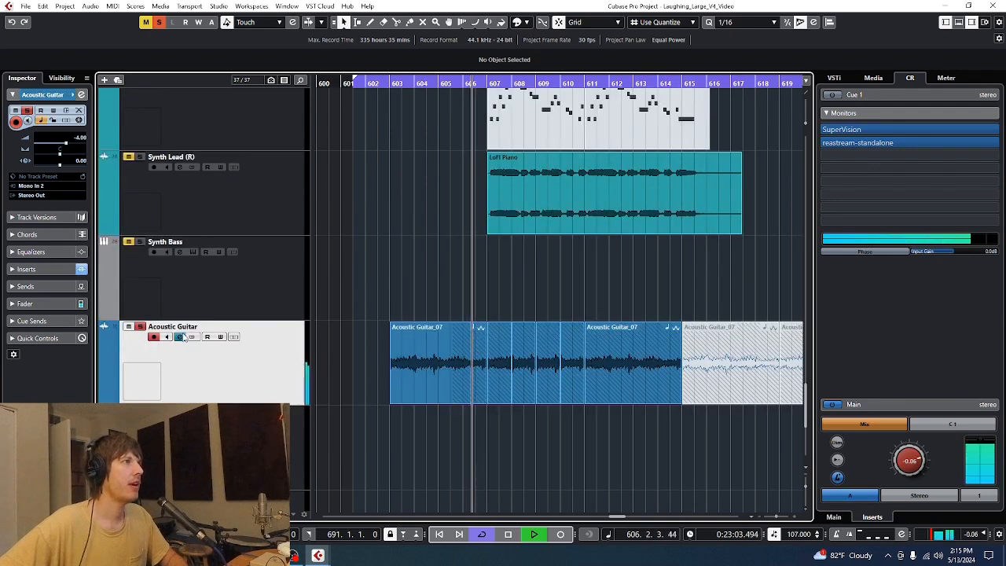
- Open Acoustic Guitar channel settings, close its compressor, and open the EchoBoy insert
{"action": "left_click", "coordinate": [179, 337]}
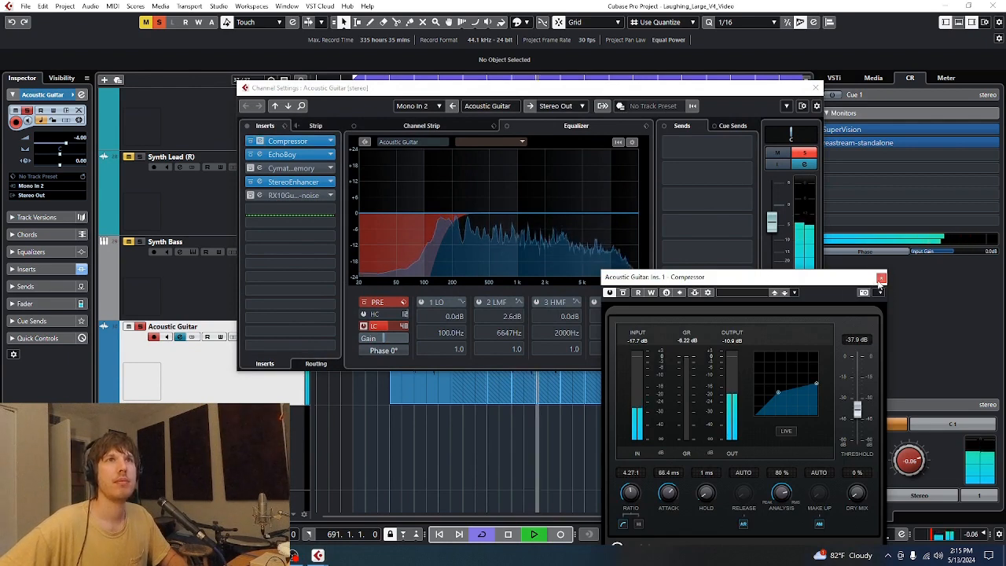
{"action": "left_click", "coordinate": [288, 153]}
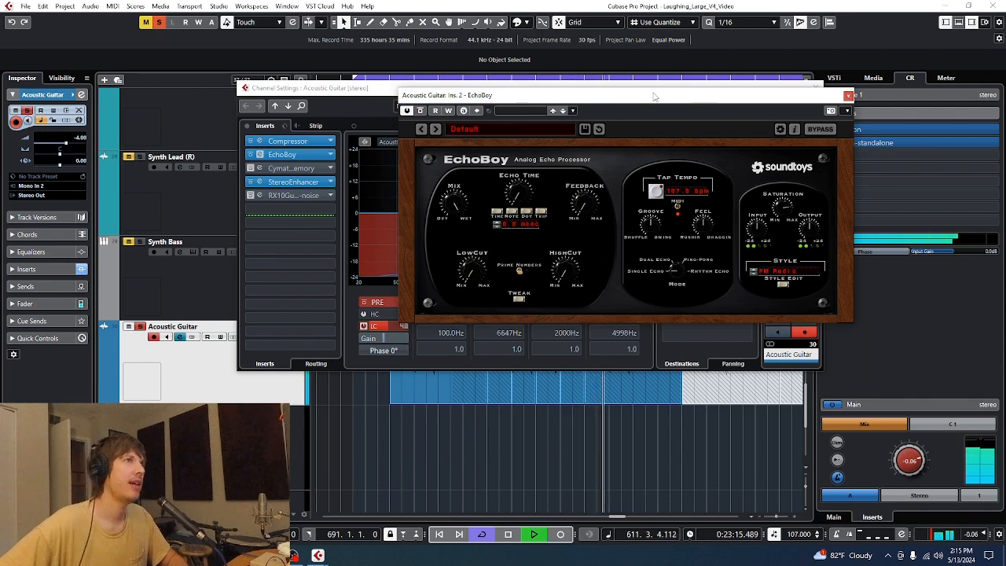
{"action": "left_click", "coordinate": [283, 154]}
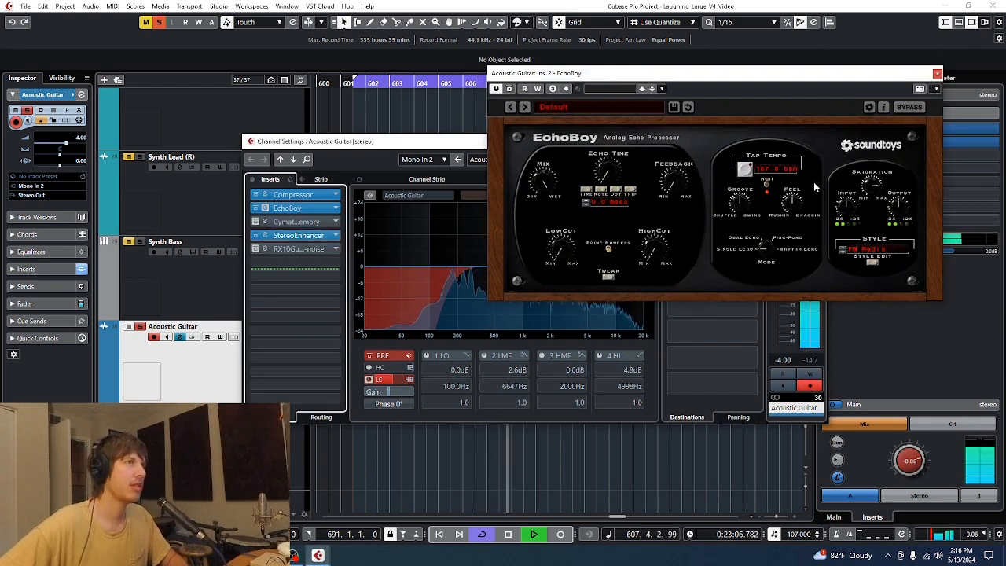
- Close the EchoBoy window and the Acoustic Guitar channel settings
{"action": "left_click", "coordinate": [299, 235]}
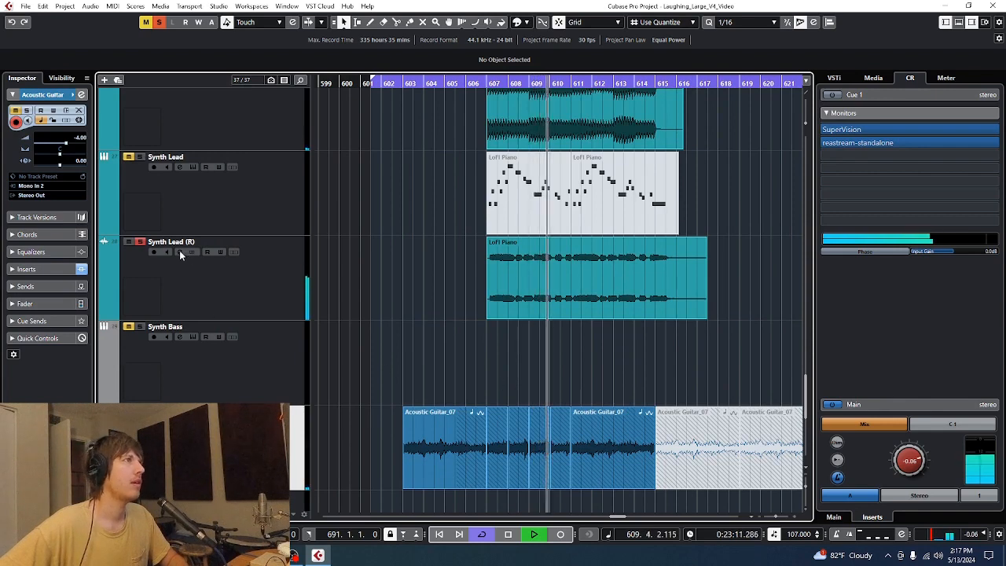
- Open the Synth Lead (R) EchoBoy Jr. delay to check it, then close it
{"action": "left_click", "coordinate": [179, 252]}
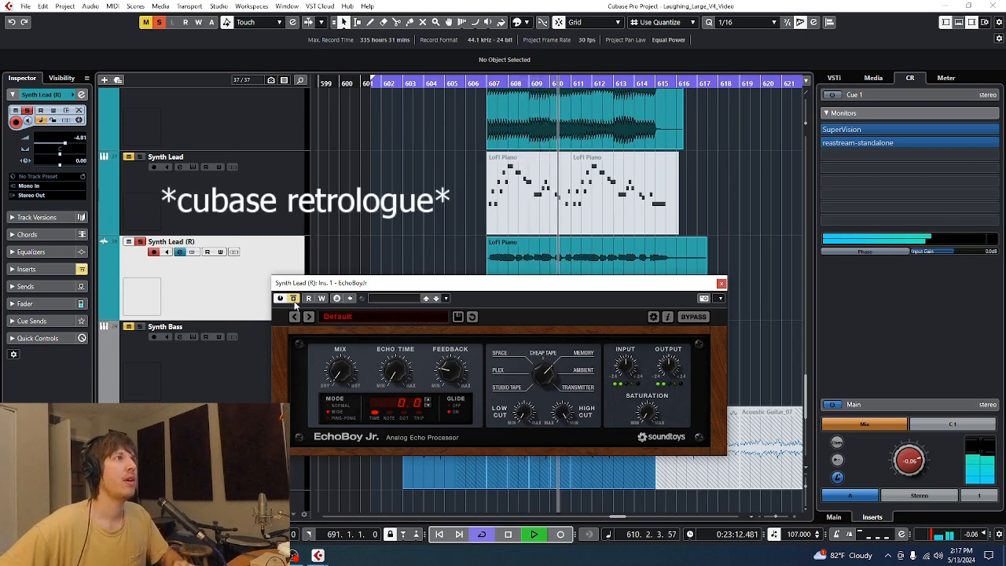
{"action": "left_click", "coordinate": [721, 283]}
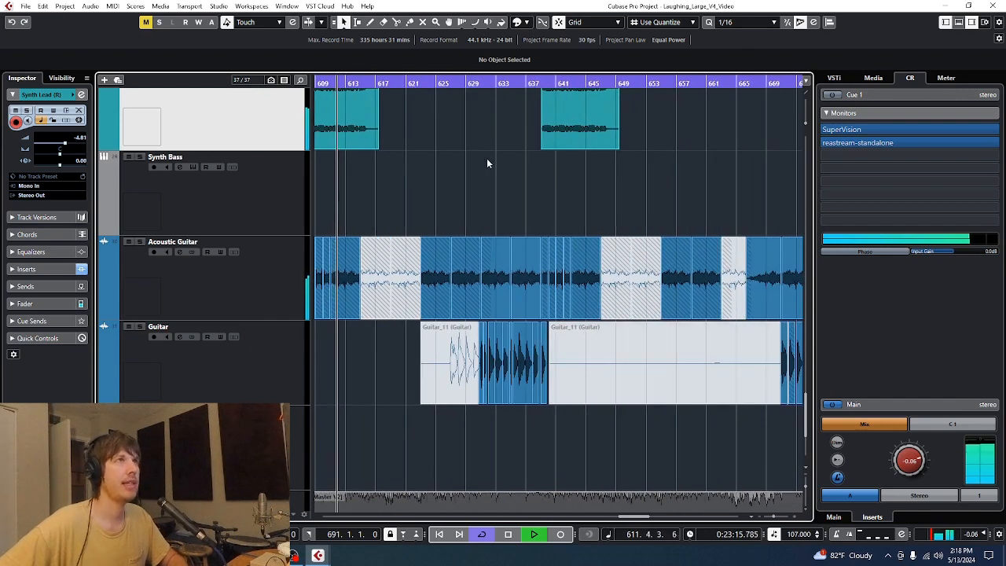
- Scroll the arrangement down toward the Drum Bus, Bass and Vocal 1 tracks
{"action": "left_click", "coordinate": [483, 85]}
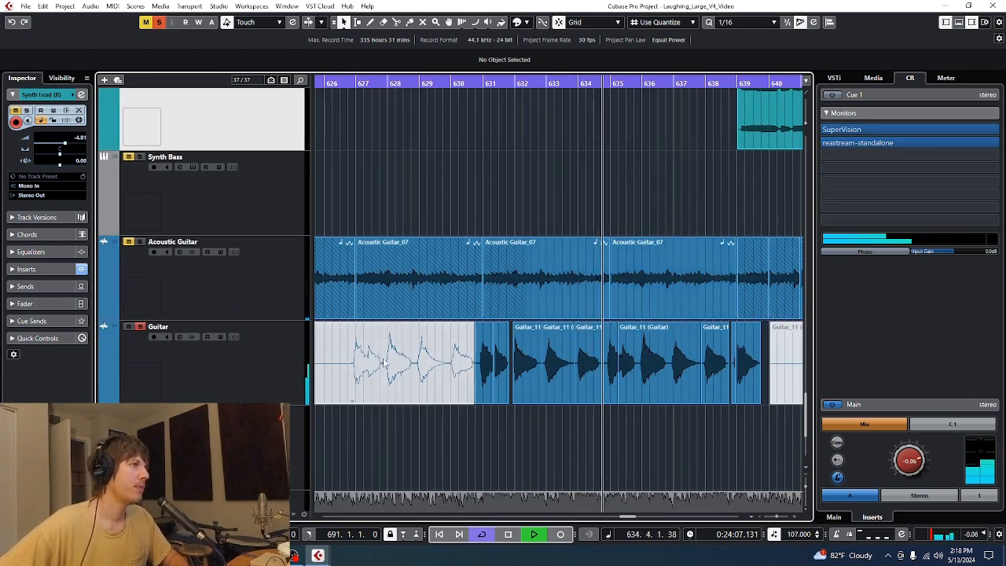
{"action": "scroll", "scroll_direction": "down", "scroll_amount": 3}
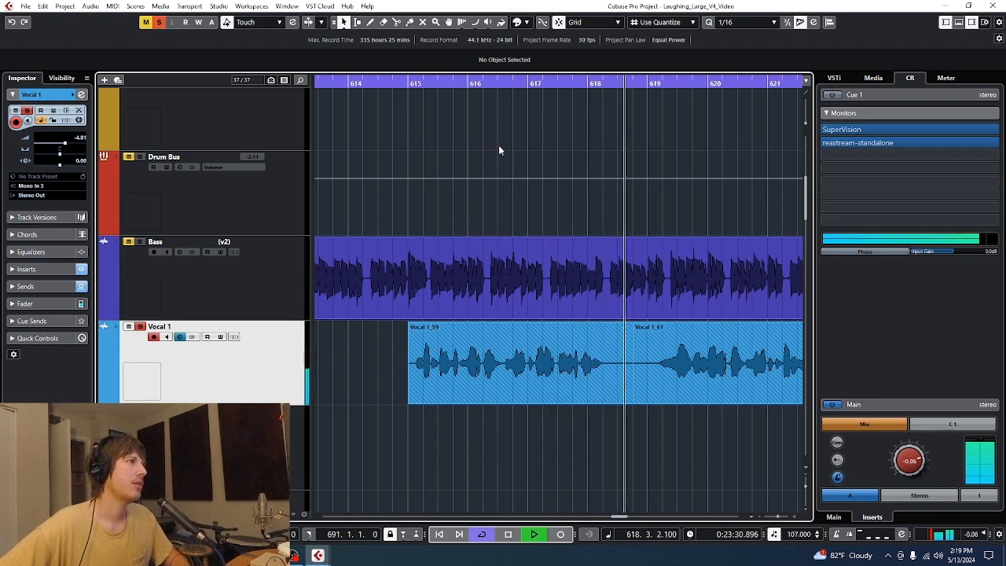
- Open Vocal 1's EffectRack showing the Color Vocal Chain preset
{"action": "left_click", "coordinate": [533, 533]}
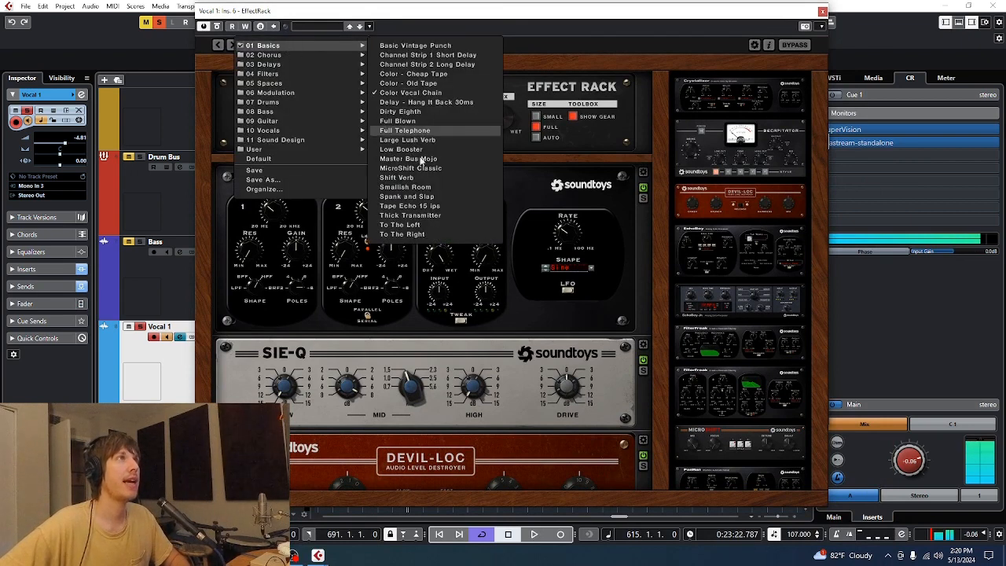
{"action": "mouse_move", "coordinate": [454, 84]}
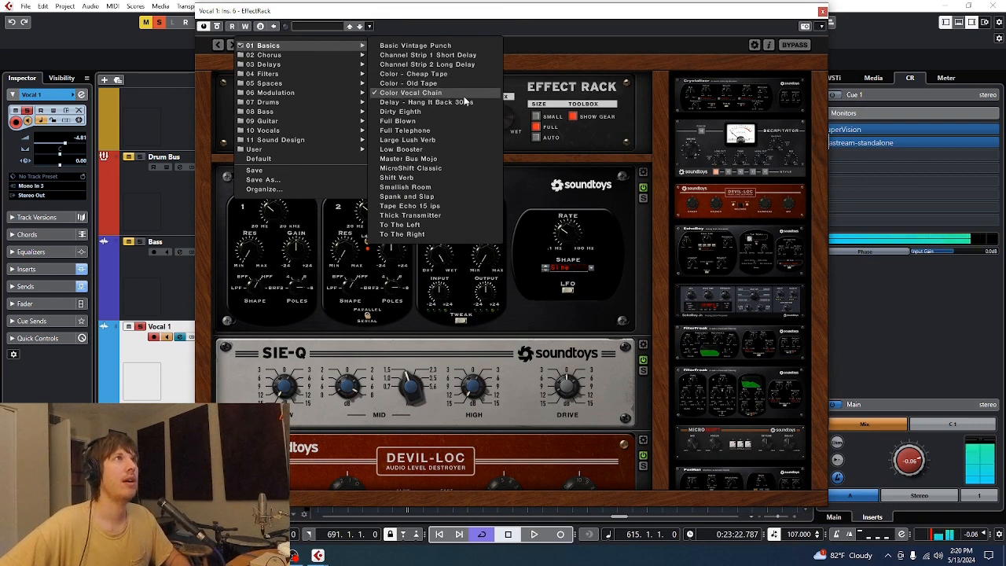
- Dismiss the preset list, keeping the Color Vocal Chain rack loaded
{"action": "left_click", "coordinate": [410, 92]}
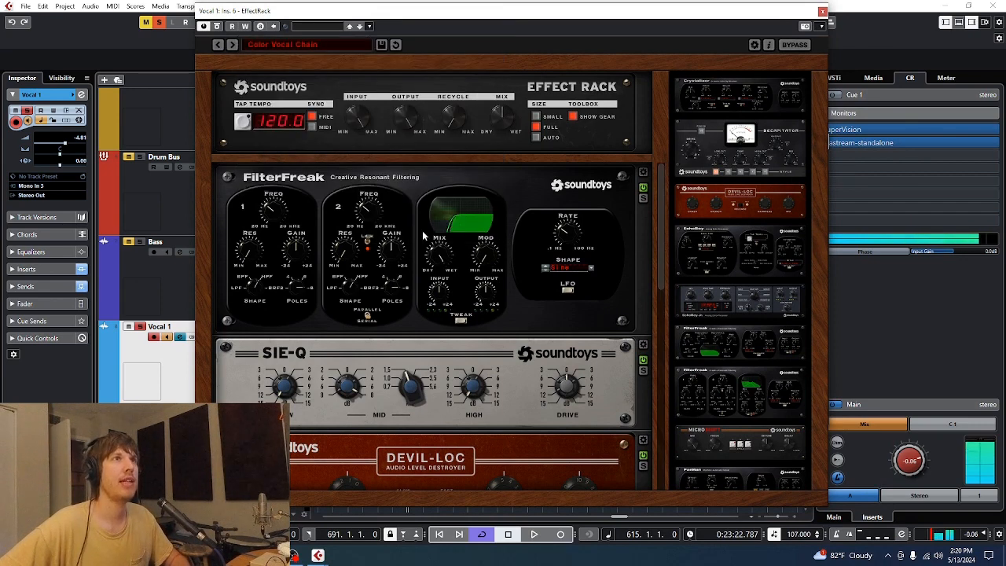
{"action": "mouse_move", "coordinate": [525, 189]}
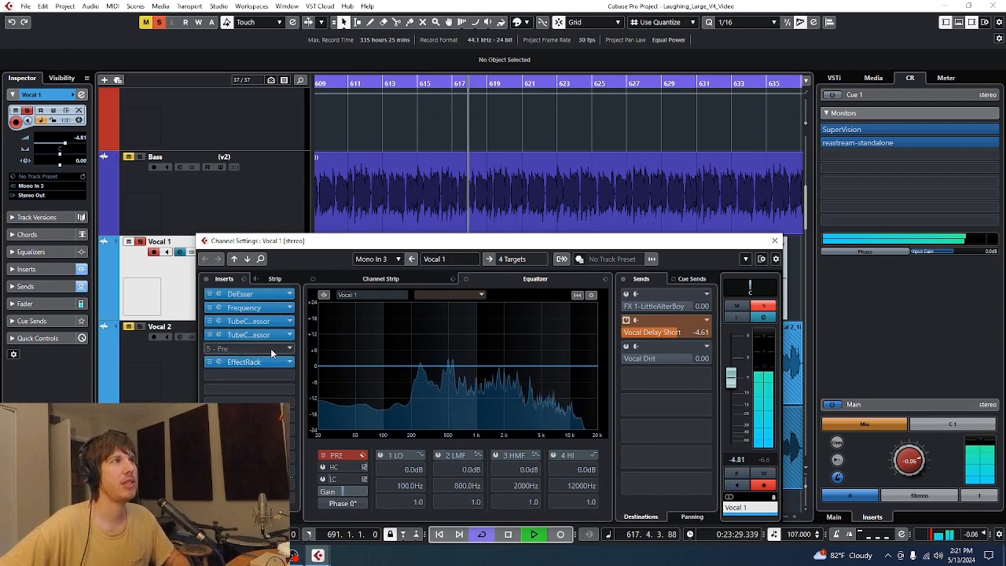
- Open and check Vocal 1's DeEsser insert, then close it
{"action": "left_click", "coordinate": [240, 293]}
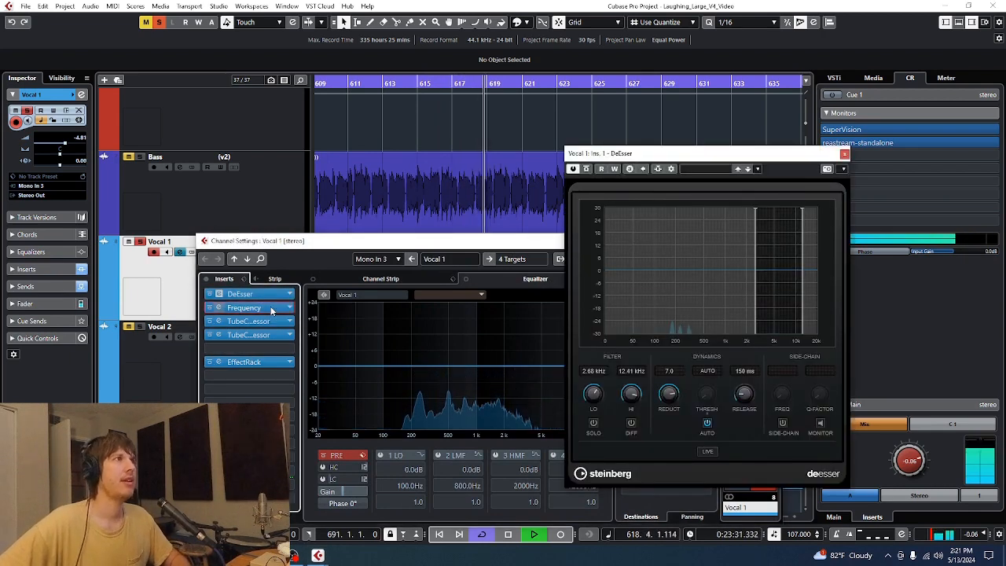
{"action": "left_click", "coordinate": [244, 307]}
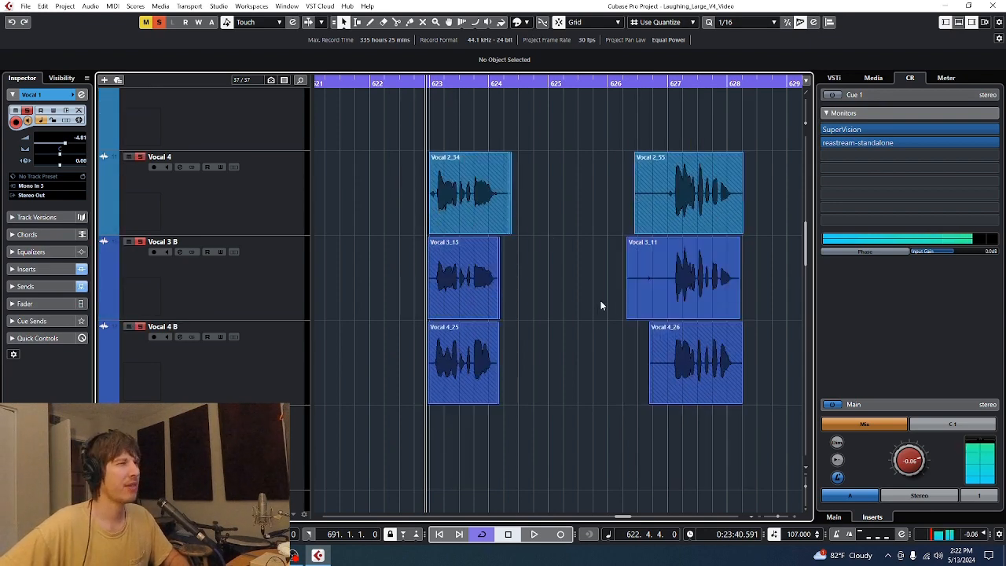
- Select the Vocal 3 B backing vocal track near bars 623–628
{"action": "left_click", "coordinate": [534, 535]}
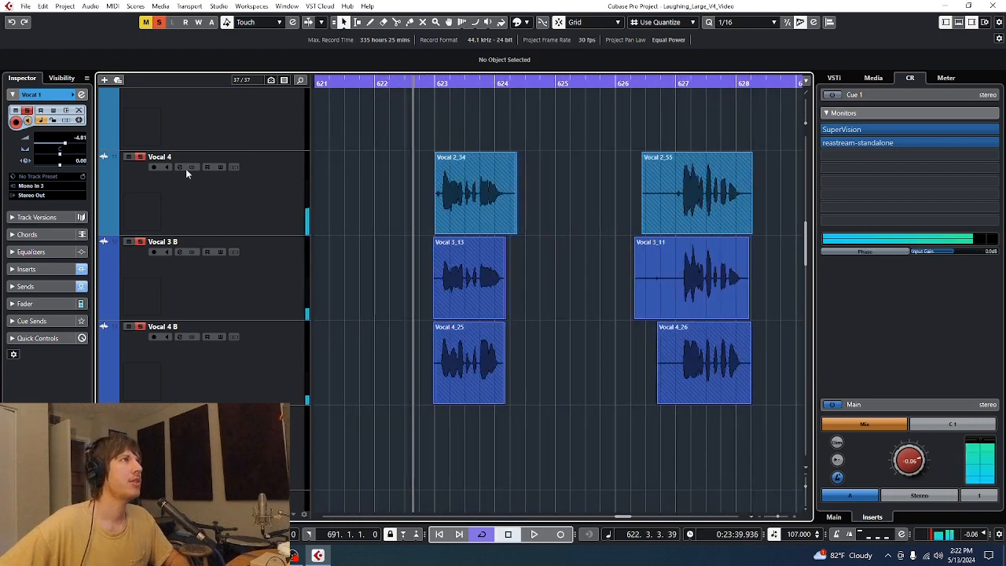
{"action": "left_click", "coordinate": [179, 167]}
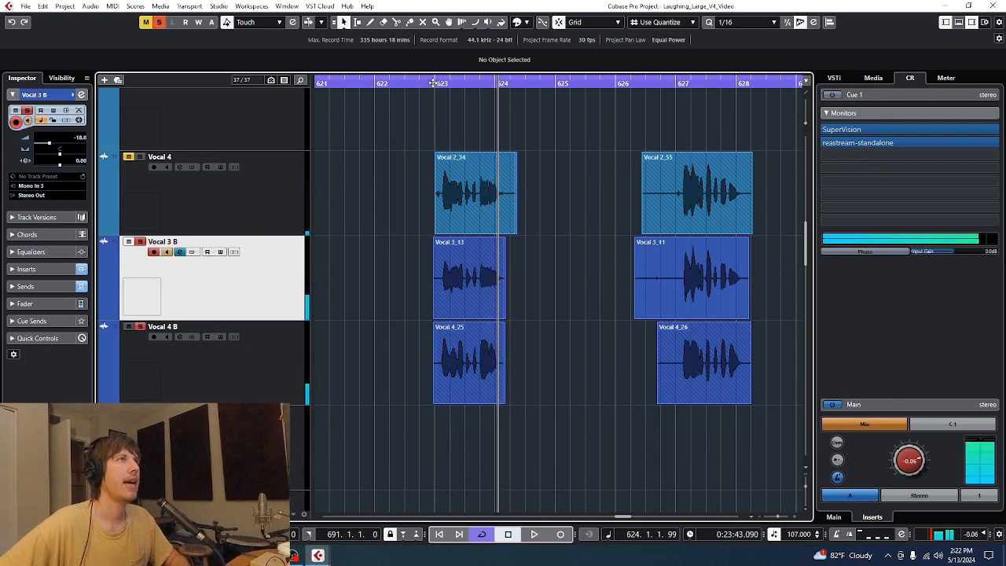
- Play the backing vocals from just before bar 623, then review Vocal 2's settings
{"action": "left_click", "coordinate": [534, 534]}
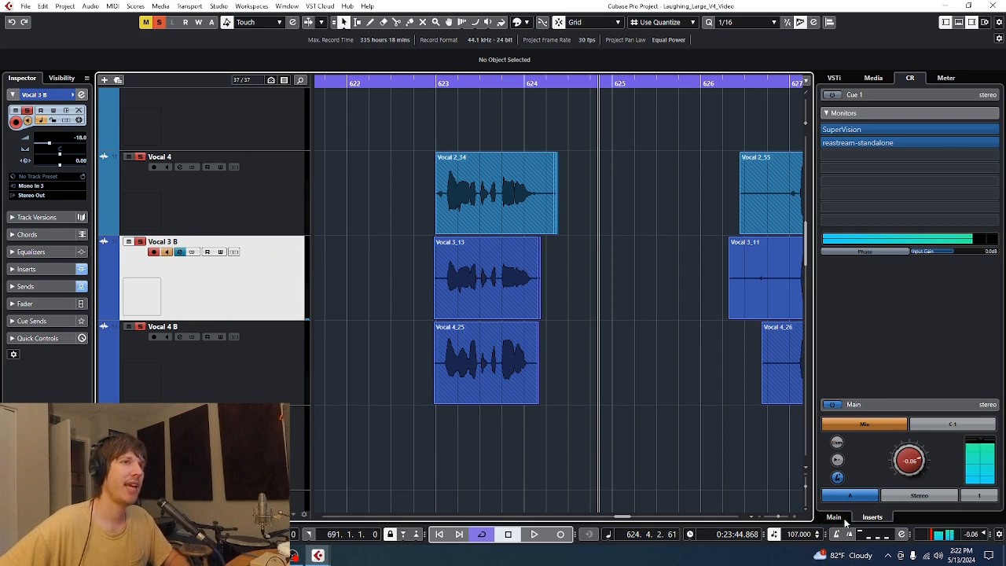
{"action": "left_click", "coordinate": [533, 535]}
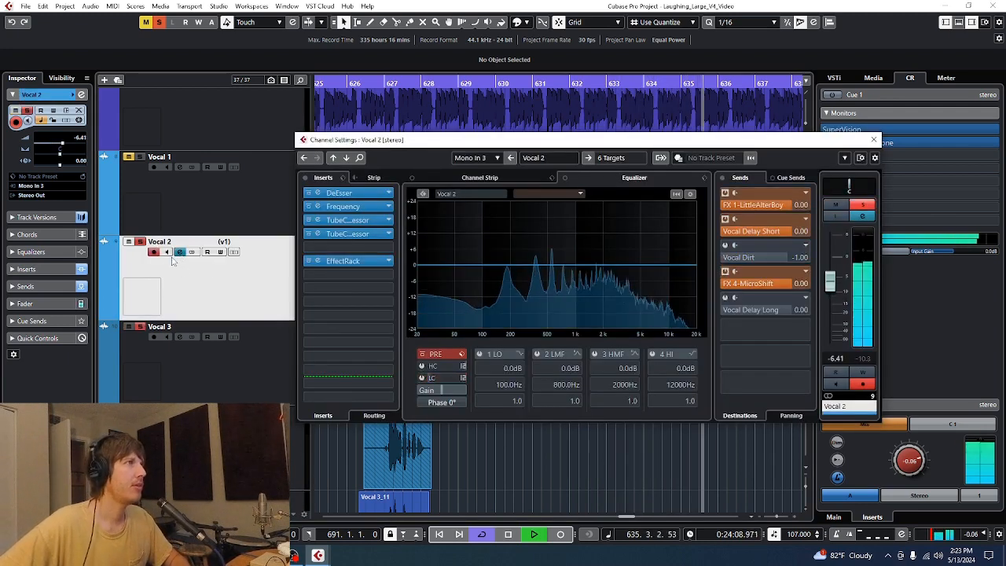
{"action": "left_click", "coordinate": [872, 140]}
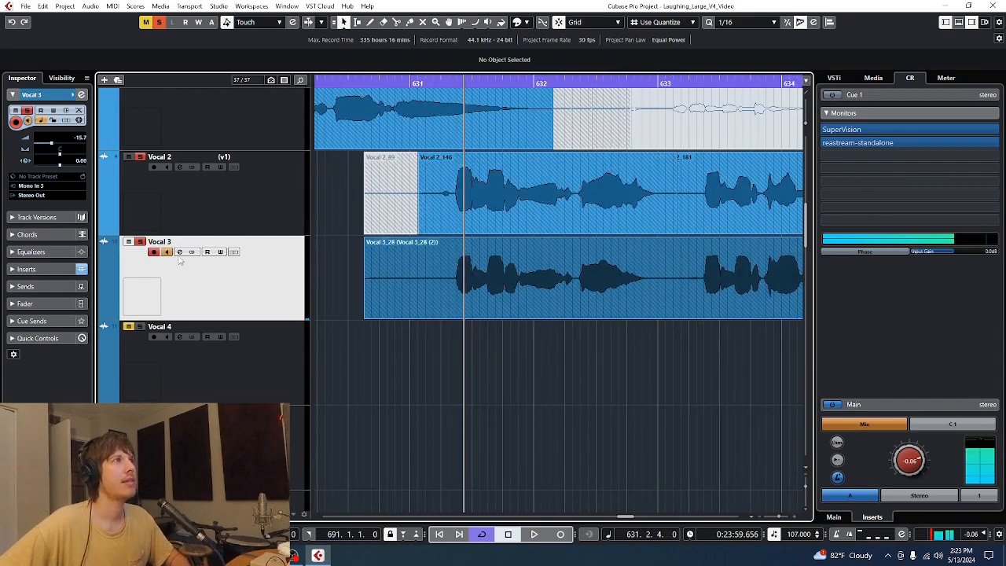
- Open and close Vocal 3's channel settings to glance at its Chorus and LittleAlterBoy inserts
{"action": "left_click", "coordinate": [179, 252]}
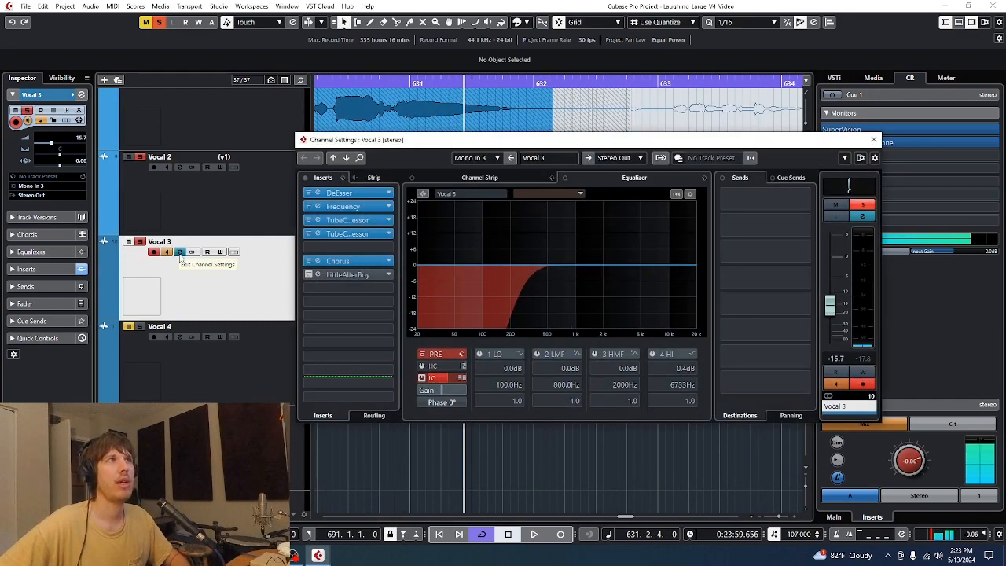
{"action": "left_click", "coordinate": [338, 260]}
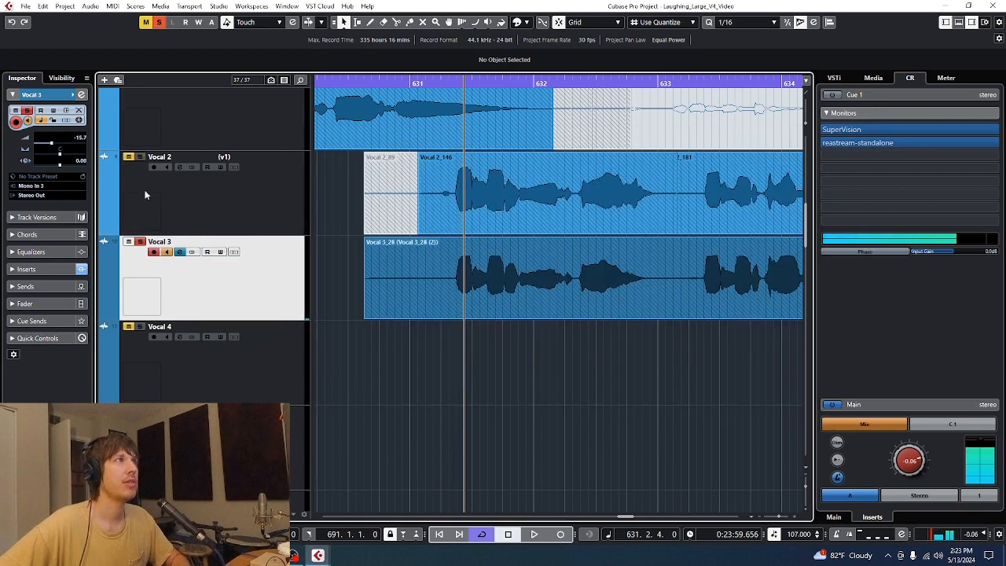
- Select the Vocal 2 track to review its channel settings
{"action": "left_click", "coordinate": [534, 535]}
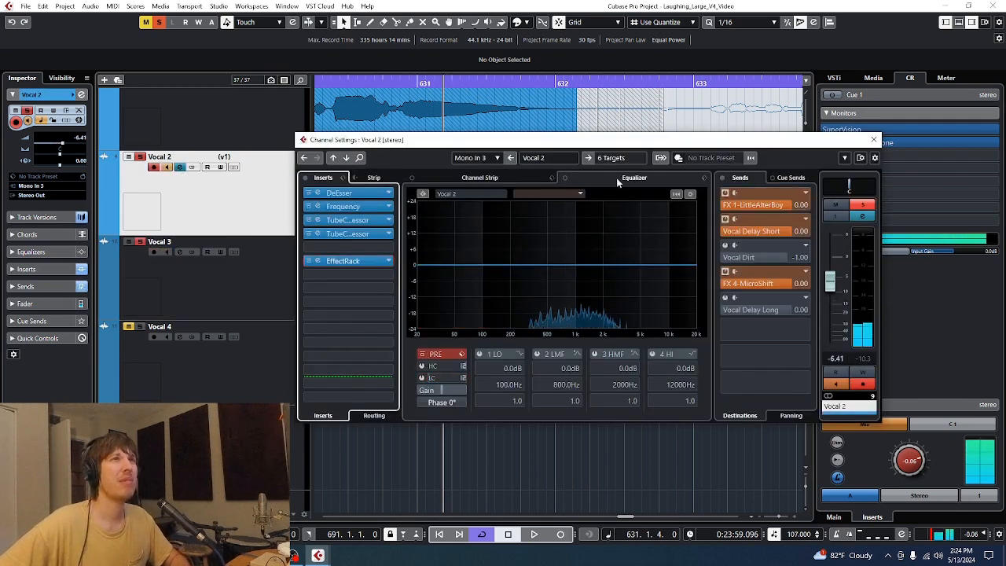
{"action": "mouse_move", "coordinate": [706, 137]}
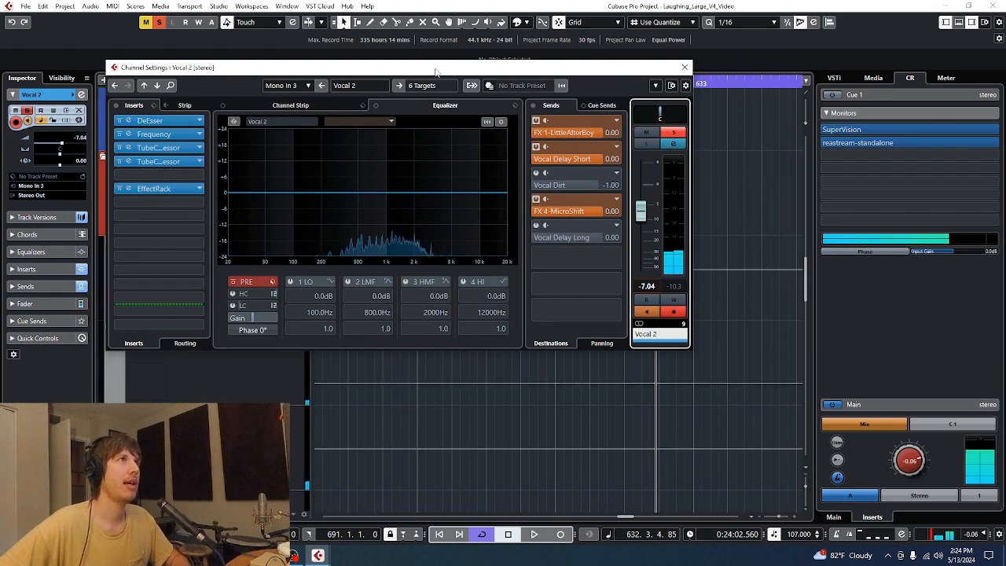
- Close Vocal 2's settings and lower the FX 1-LittleAlterBoy return fader to -11.5 dB
{"action": "left_click", "coordinate": [683, 67]}
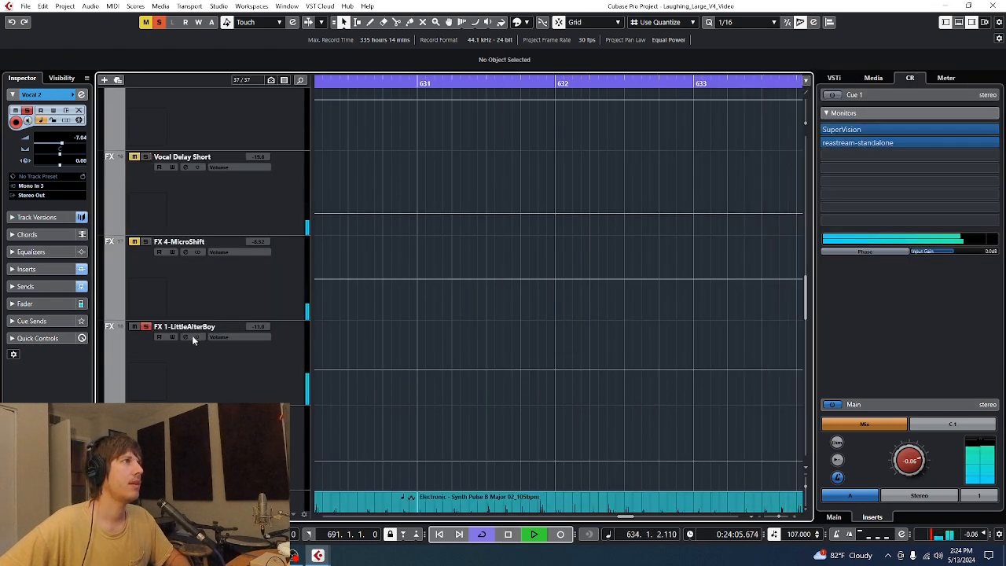
{"action": "left_click", "coordinate": [186, 336]}
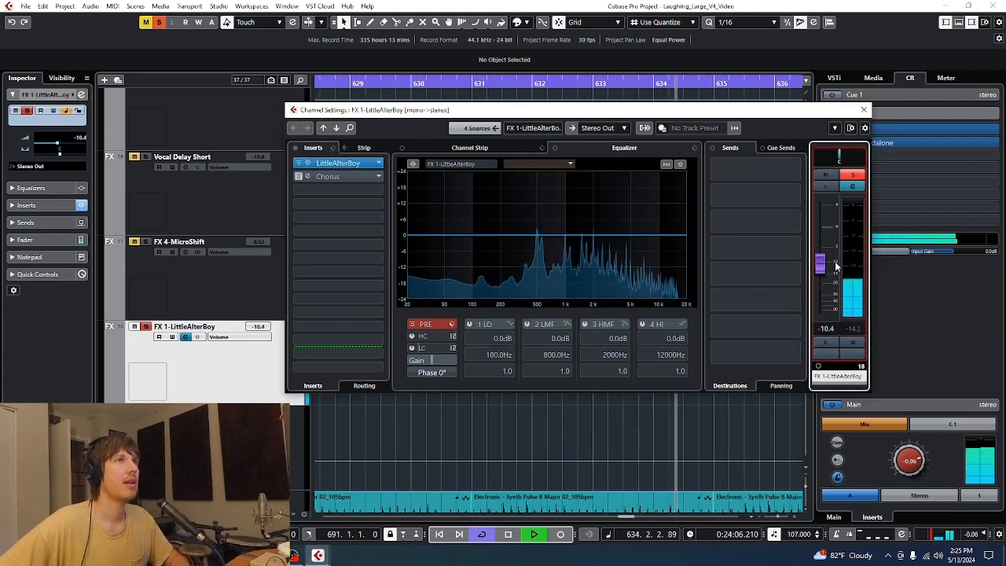
{"action": "left_click_drag", "start_coordinate": [820, 265], "coordinate": [820, 256]}
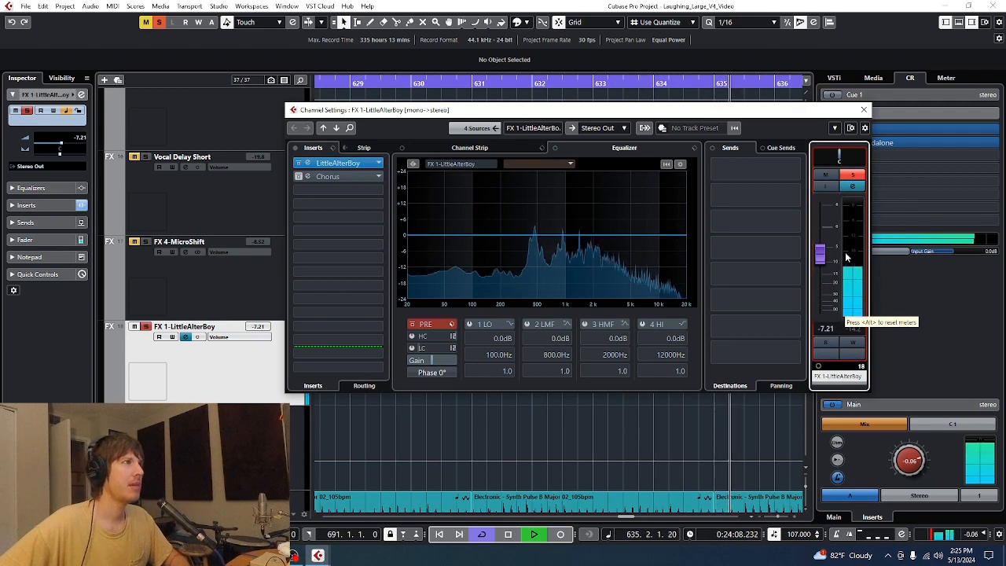
{"action": "left_click_drag", "start_coordinate": [820, 252], "coordinate": [820, 260]}
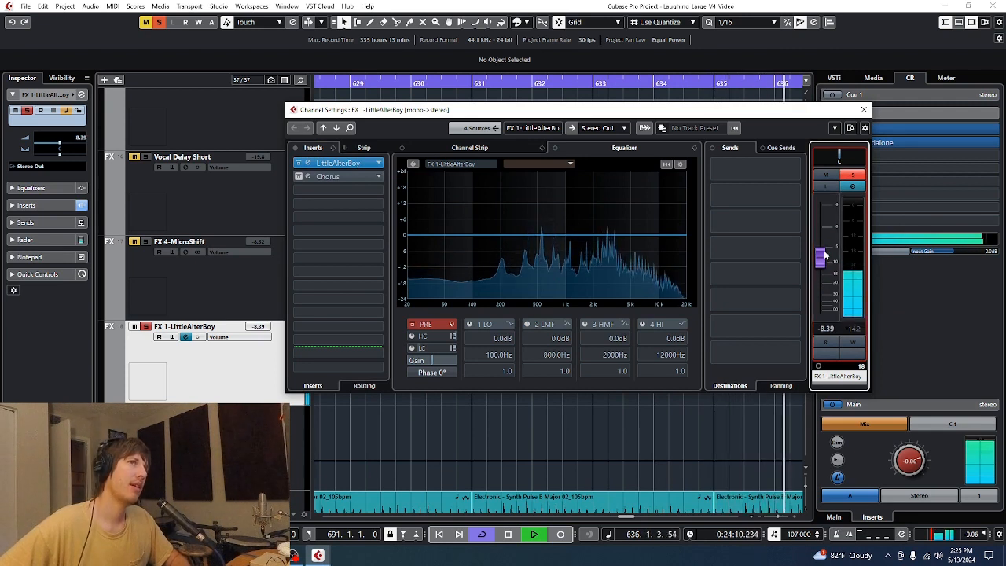
{"action": "left_click_drag", "start_coordinate": [821, 255], "coordinate": [821, 268]}
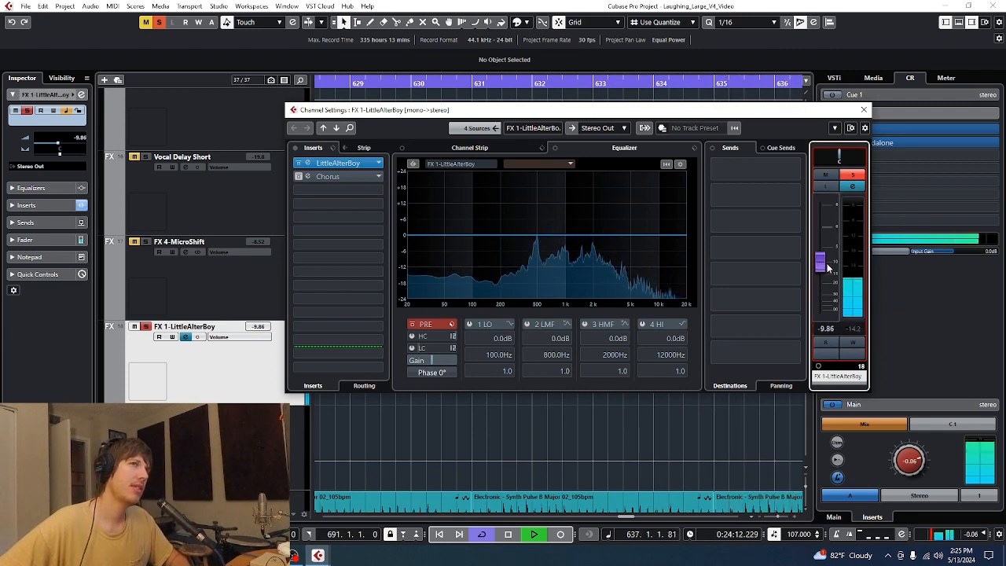
{"action": "left_click_drag", "start_coordinate": [823, 261], "coordinate": [823, 271]}
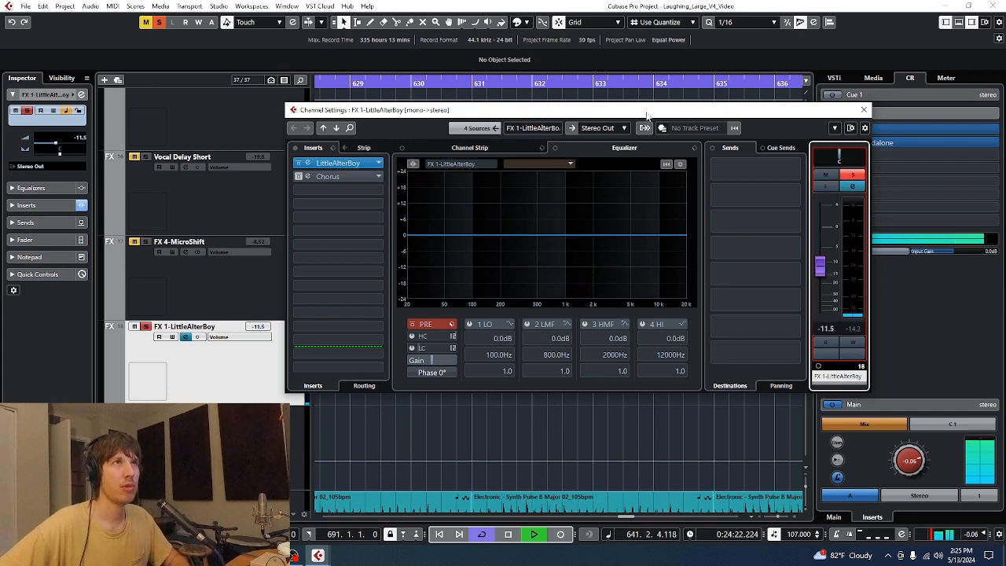
- Close and reopen the LittleAlterBoy settings, then bring up FX 4-MicroShift's channel settings
{"action": "left_click", "coordinate": [863, 109]}
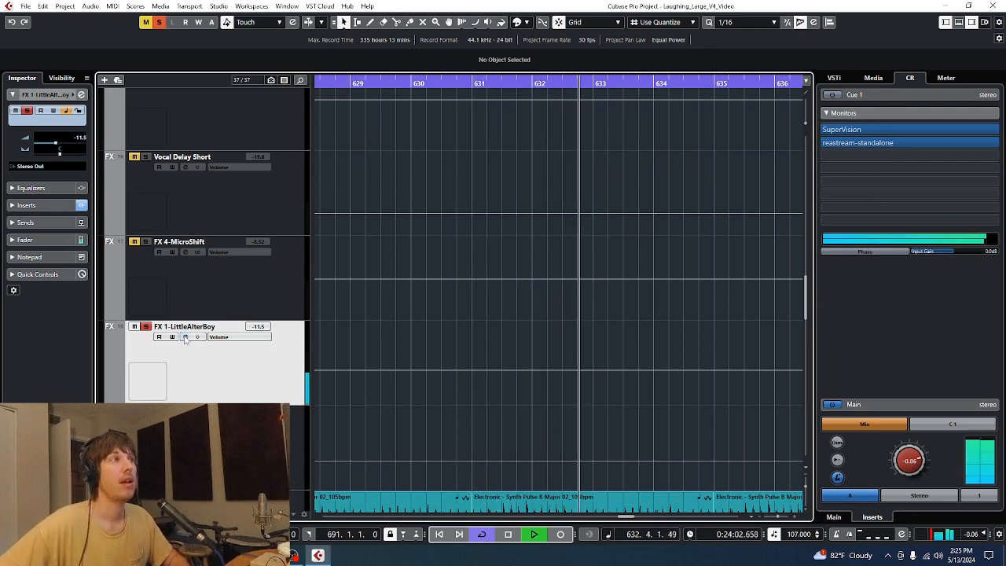
{"action": "left_click", "coordinate": [185, 337]}
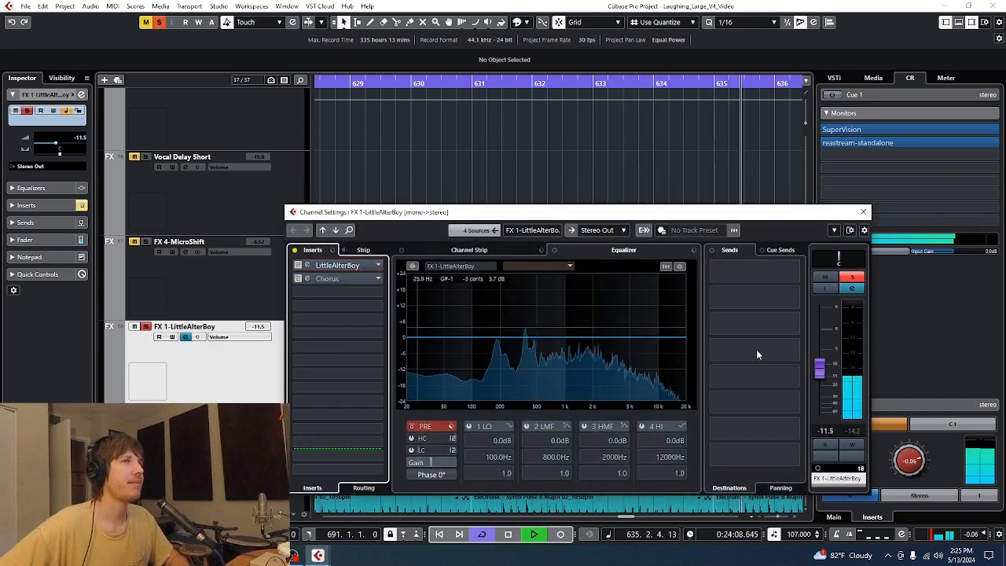
{"action": "left_click", "coordinate": [863, 211]}
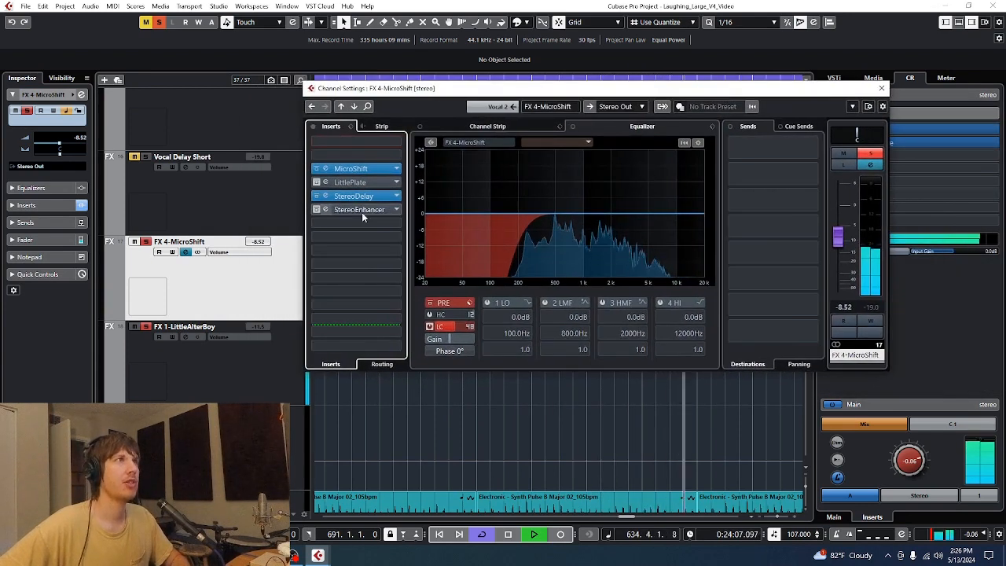
- Review FX 4-MicroShift's inserts, then switch to the Vocal Delay Short return's settings
{"action": "double_click", "coordinate": [354, 196]}
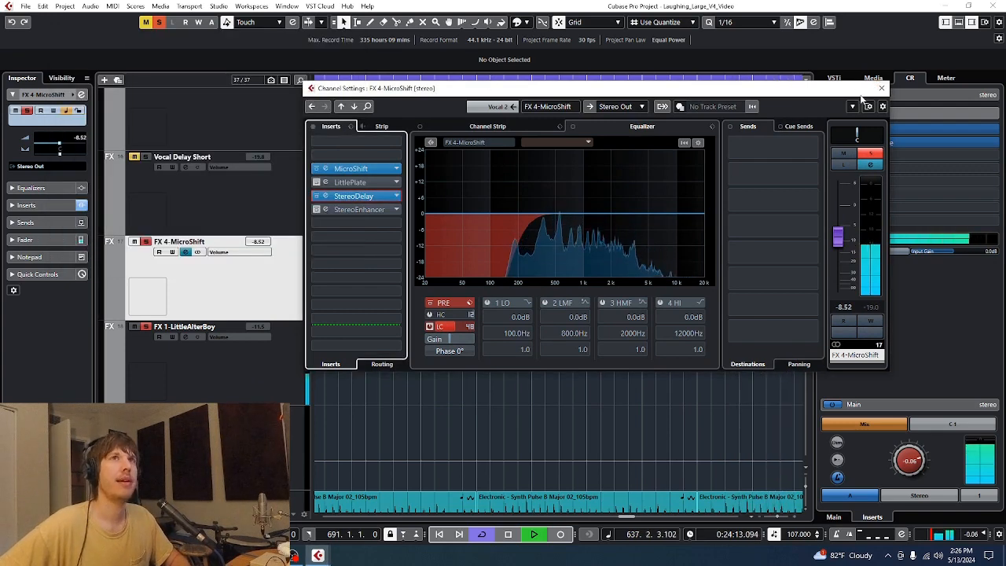
{"action": "left_click", "coordinate": [881, 87]}
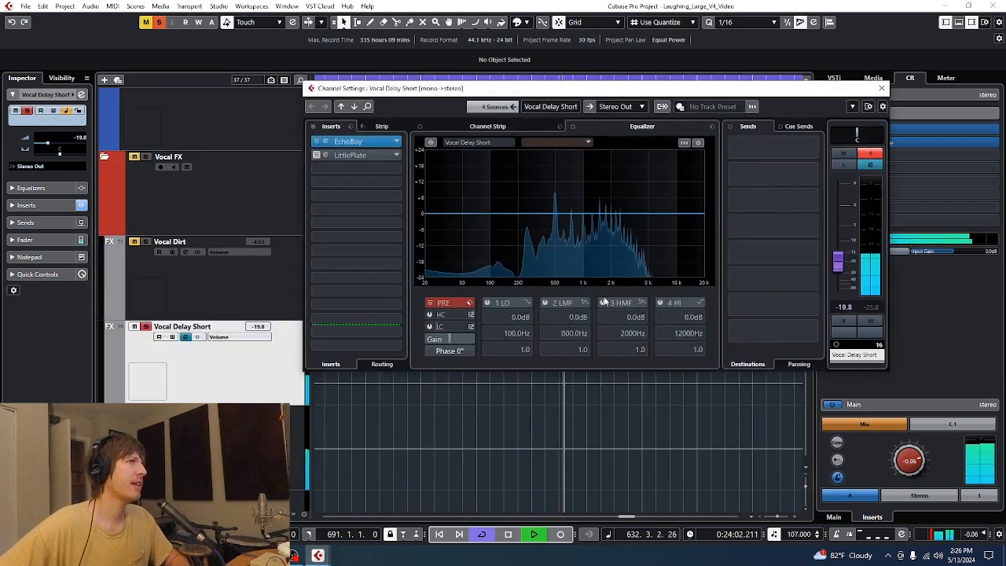
- Open Vocal Delay Short's EchoBoy plugin, audition it during playback, then close it
{"action": "left_click", "coordinate": [326, 141]}
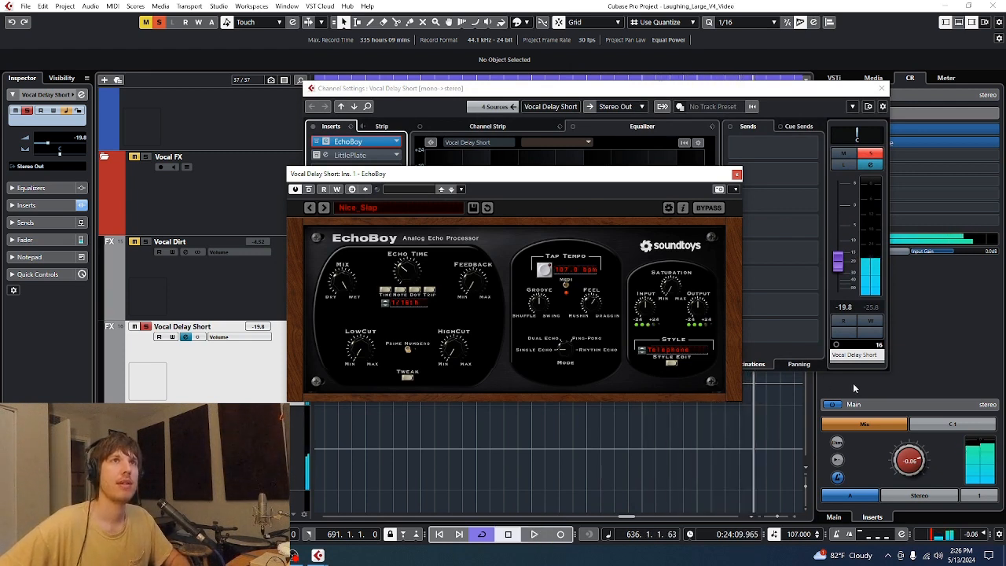
{"action": "left_click", "coordinate": [534, 535]}
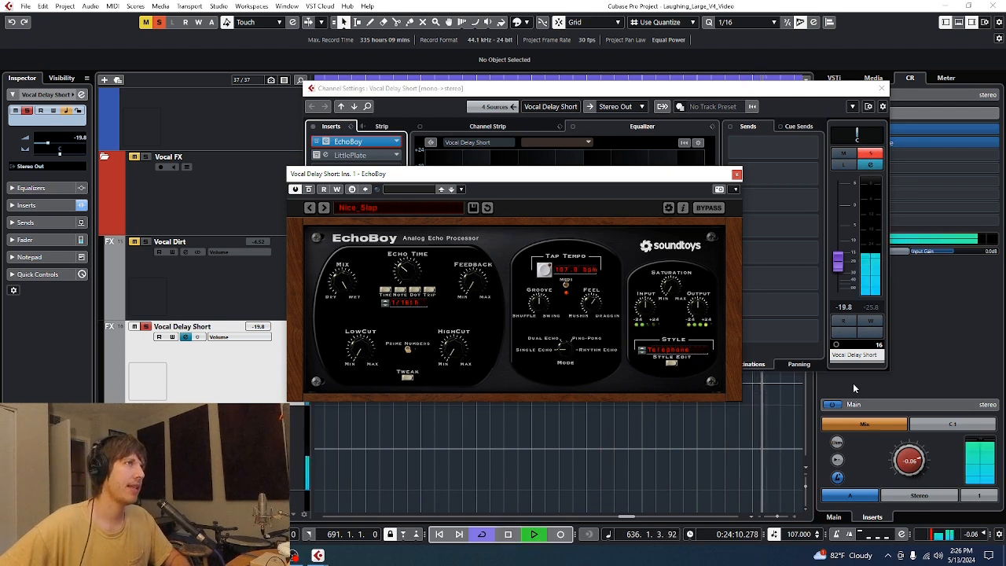
{"action": "left_click", "coordinate": [508, 535]}
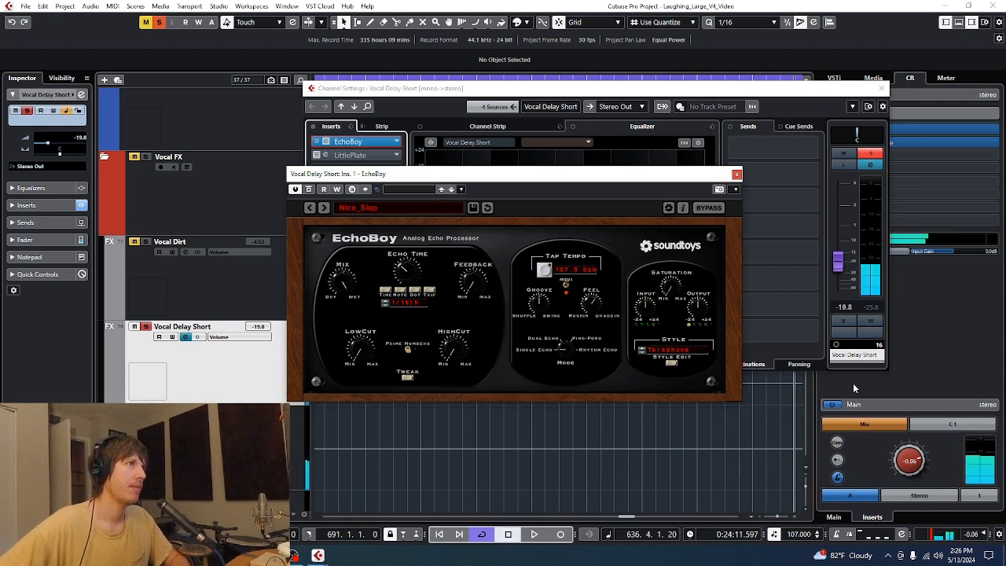
{"action": "left_click", "coordinate": [534, 534]}
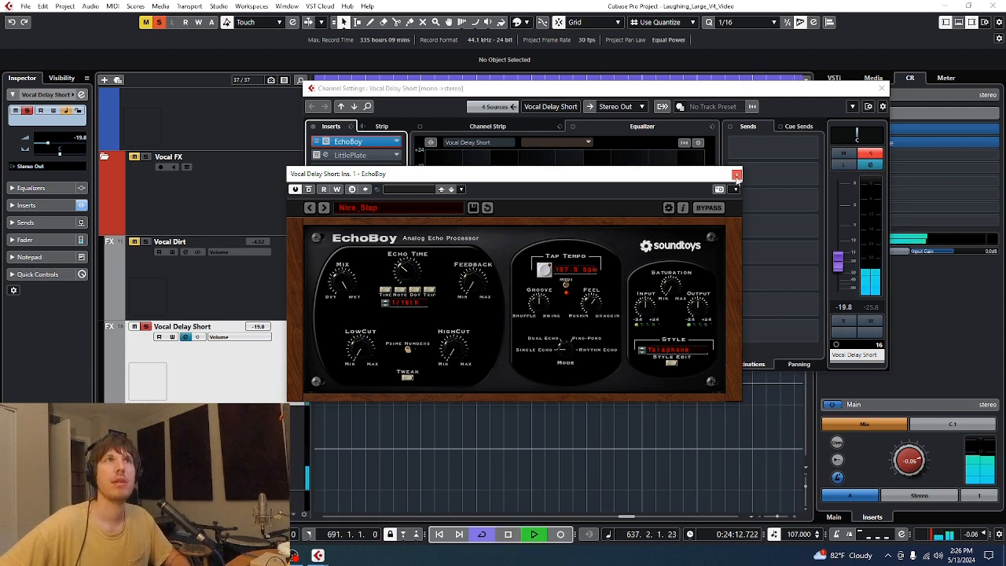
{"action": "left_click", "coordinate": [736, 174]}
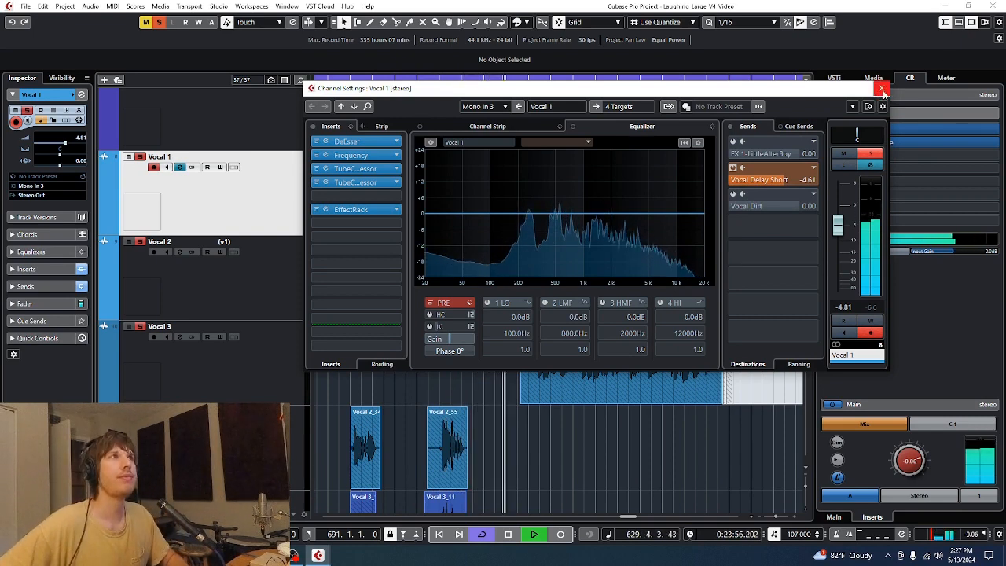
- Close the Vocal 1 channel settings window
{"action": "left_click", "coordinate": [882, 88]}
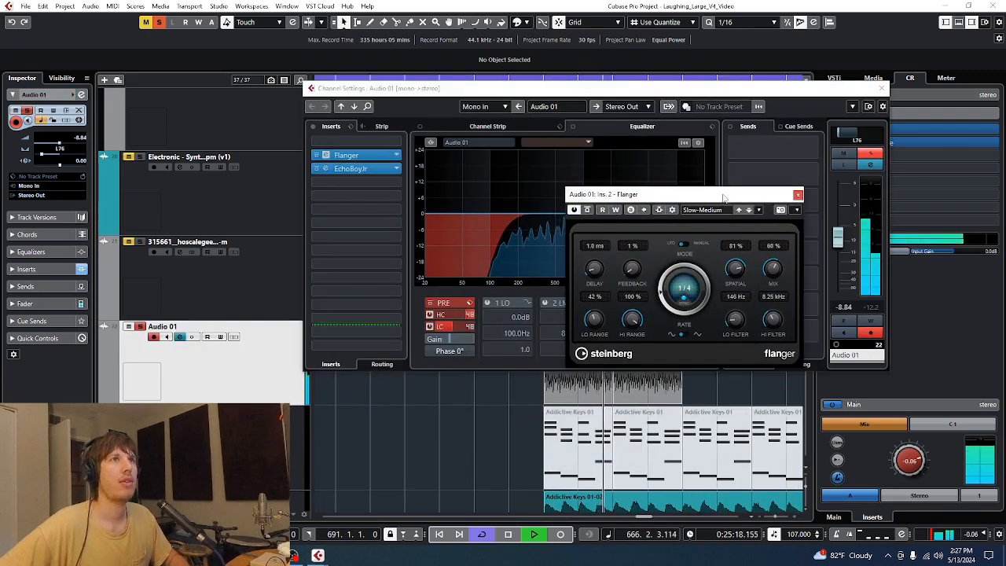
- Open Audio 01's EchoBoy Jr. on its Default preset and close the Flanger window
{"action": "left_click", "coordinate": [350, 168]}
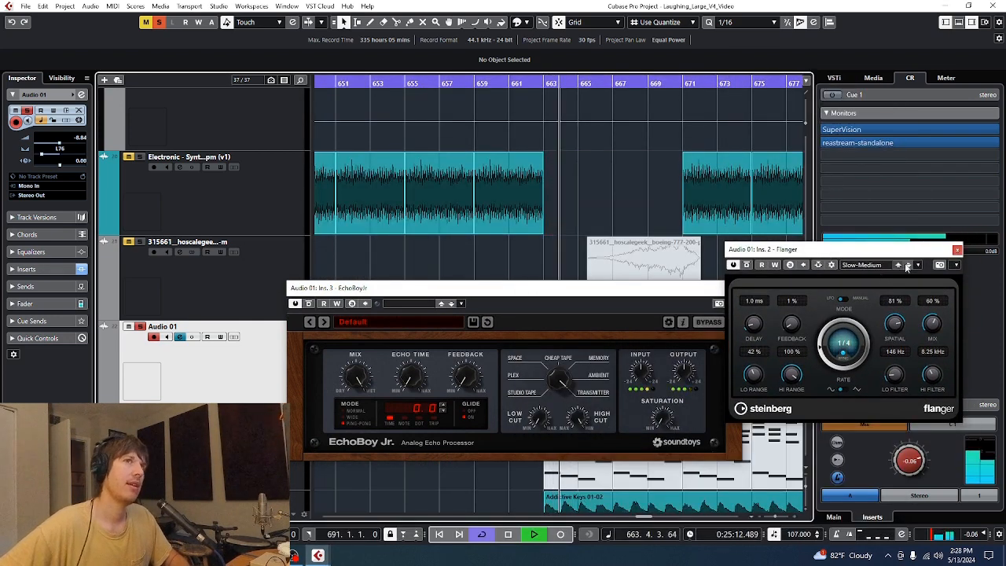
{"action": "left_click", "coordinate": [957, 250]}
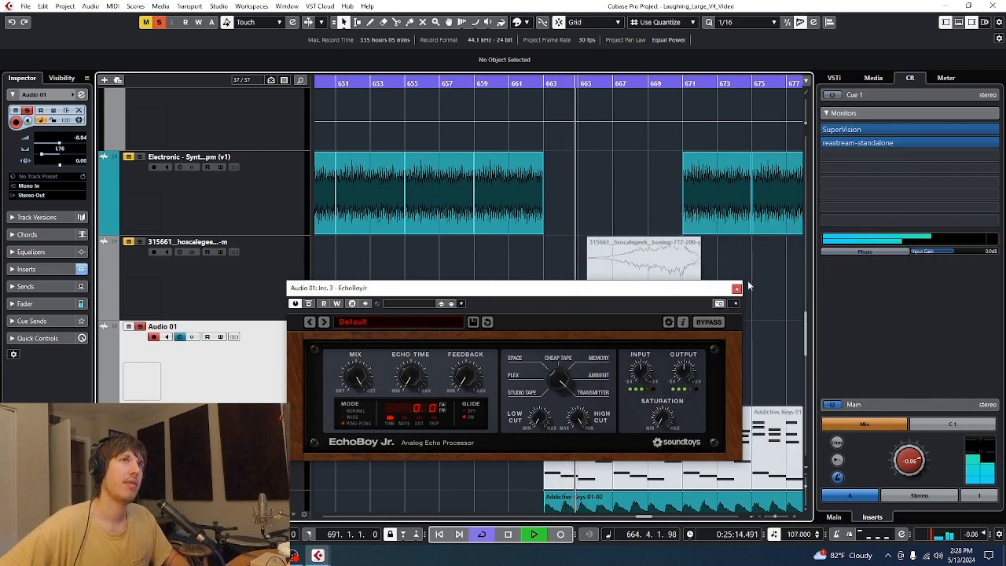
- Close EchoBoy Jr. and scroll down to the Synth Pad and LoFi Piano tracks
{"action": "left_click", "coordinate": [735, 288]}
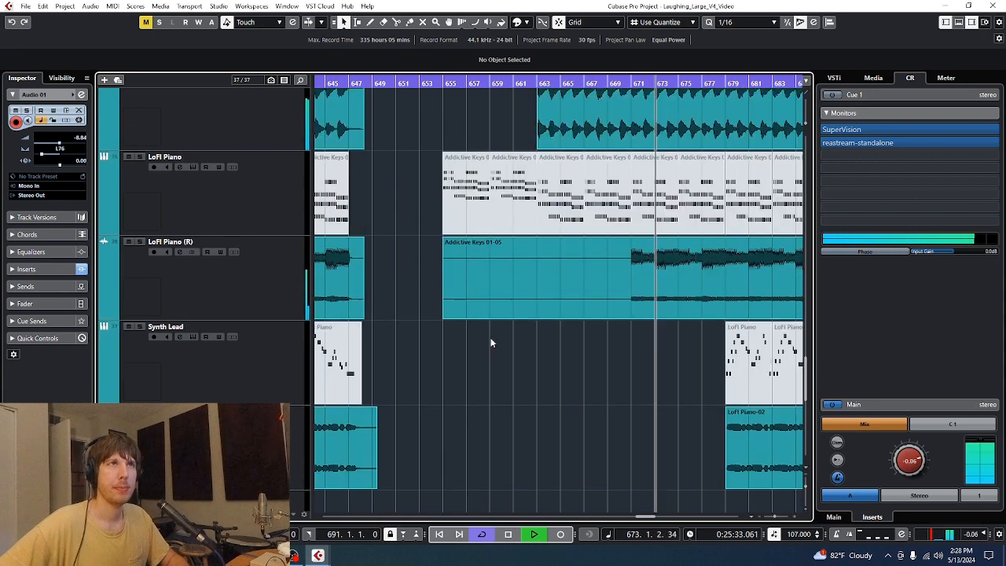
{"action": "scroll", "scroll_direction": "down", "scroll_amount": 3}
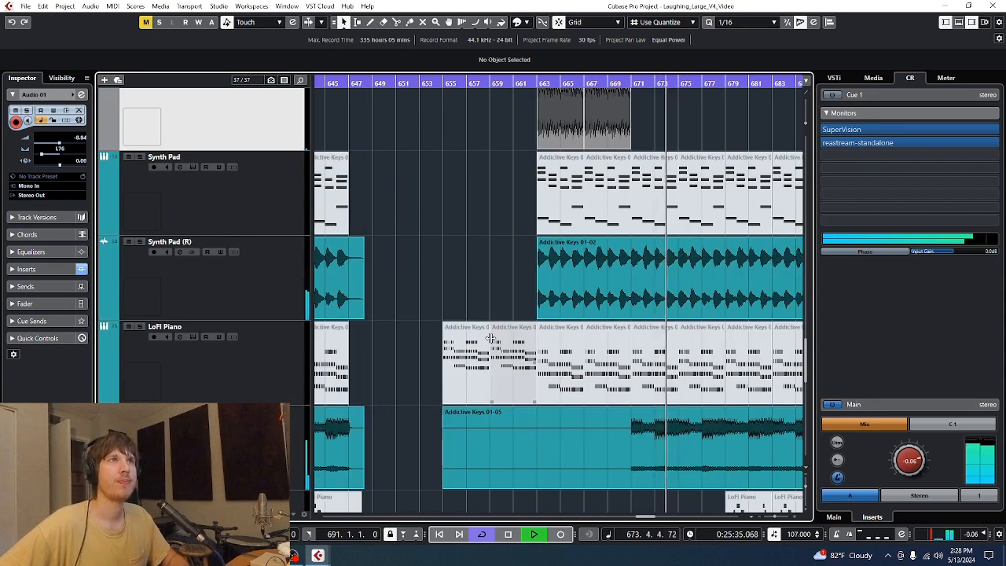